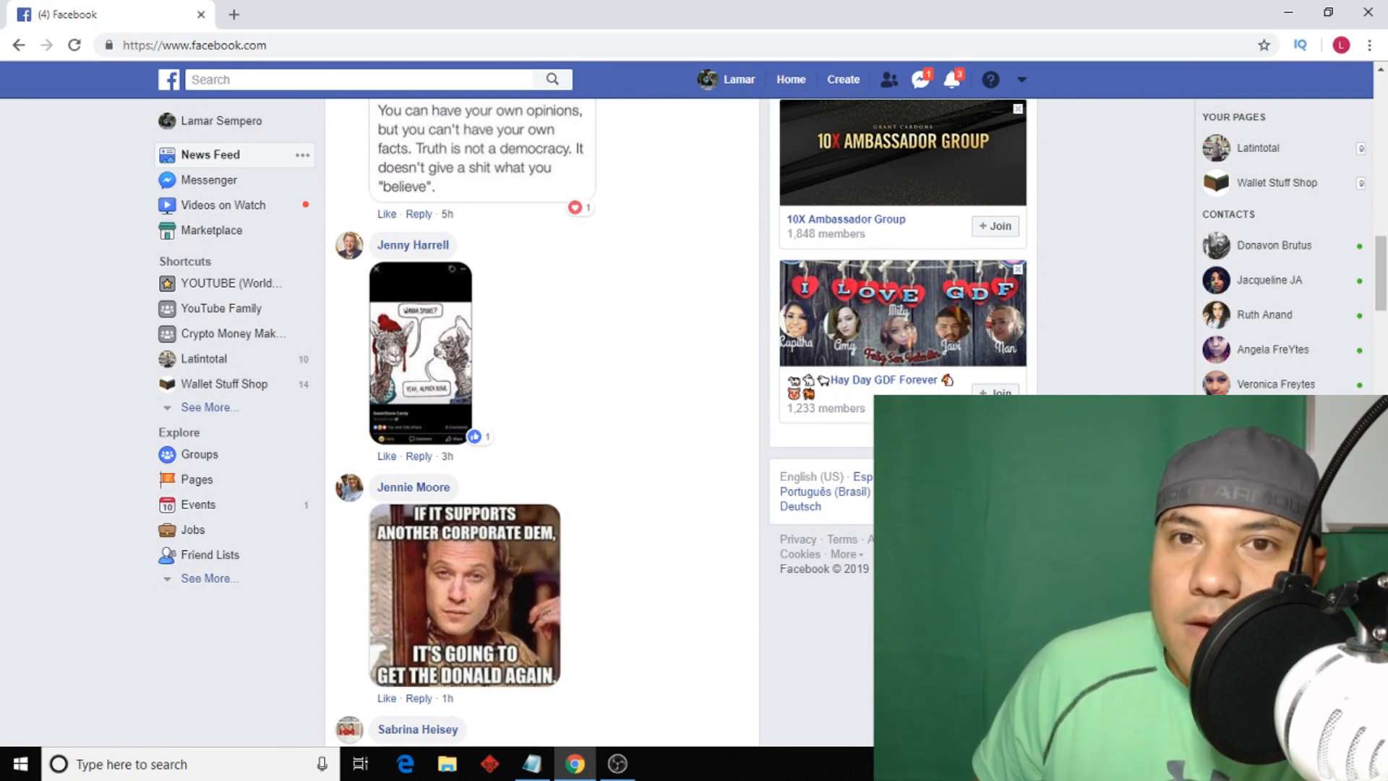
{"action": "mouse_move", "coordinate": [810, 498]}
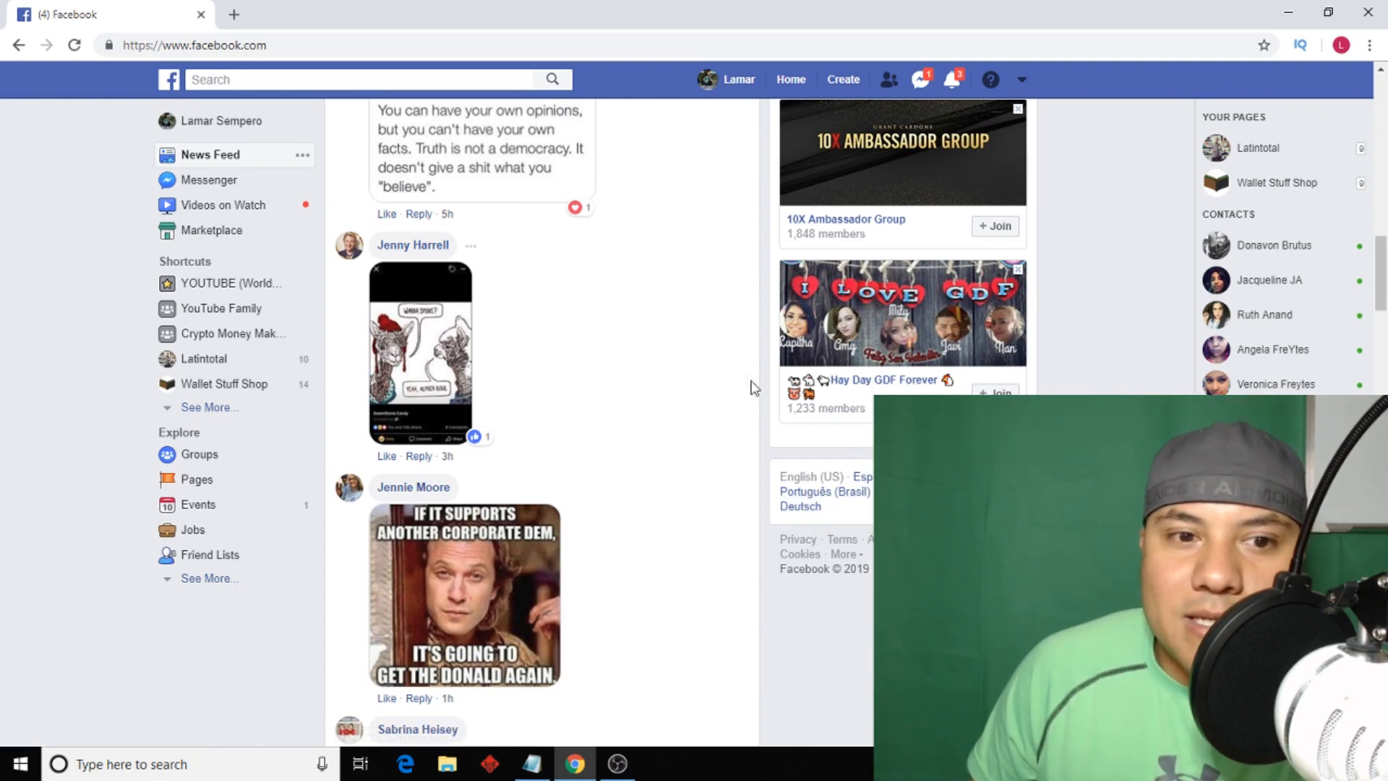
{"action": "mouse_move", "coordinate": [243, 257]}
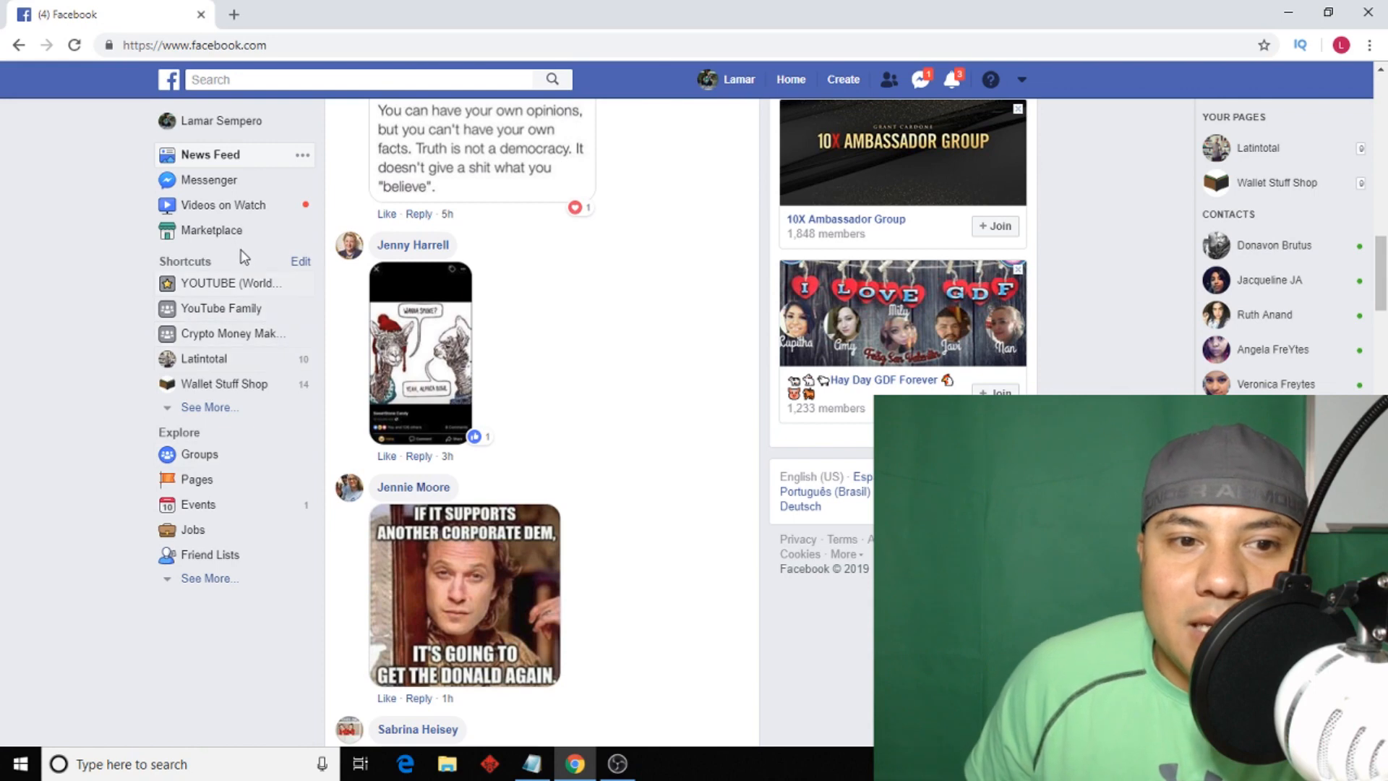
{"action": "mouse_move", "coordinate": [211, 230]}
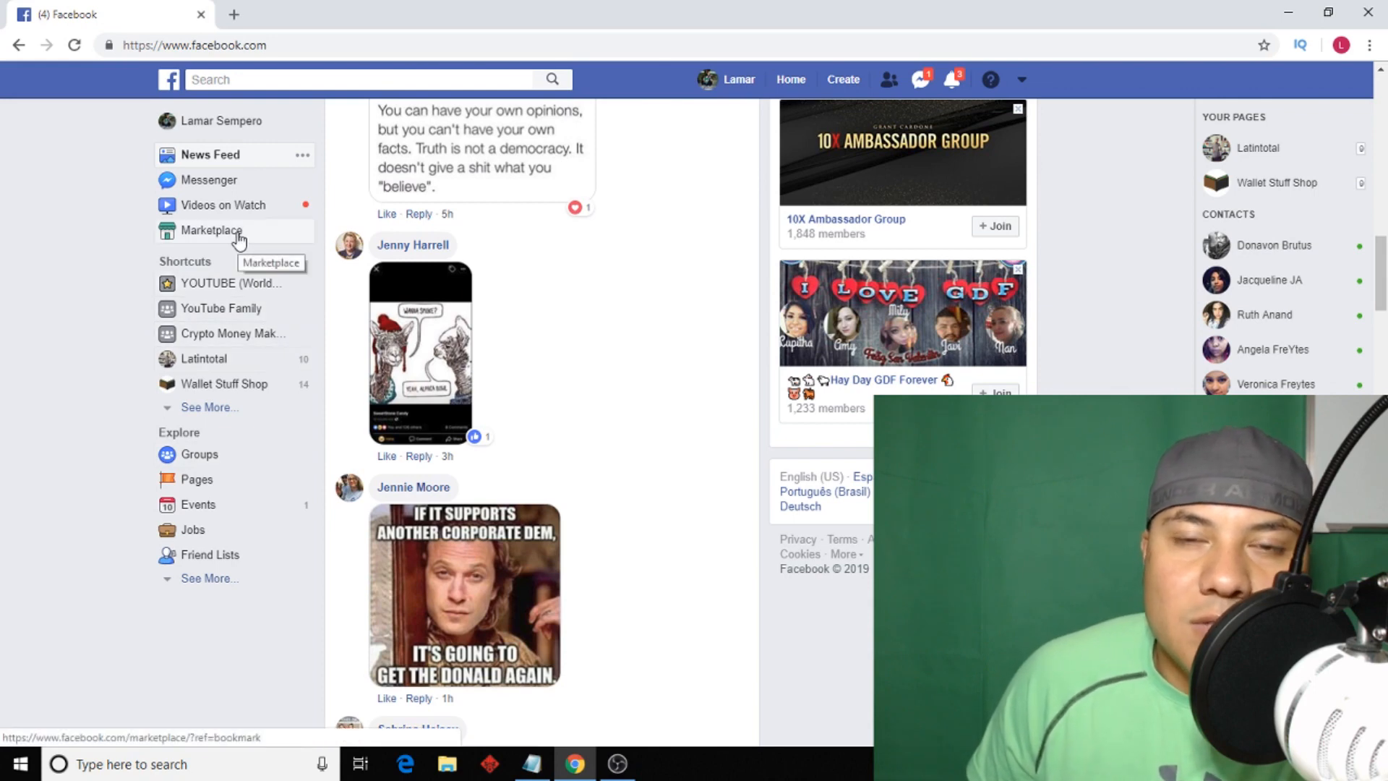
Load the Marketplace browse page with Top Picks for Tampa, FL within 100 miles.
{"action": "left_click", "coordinate": [212, 230]}
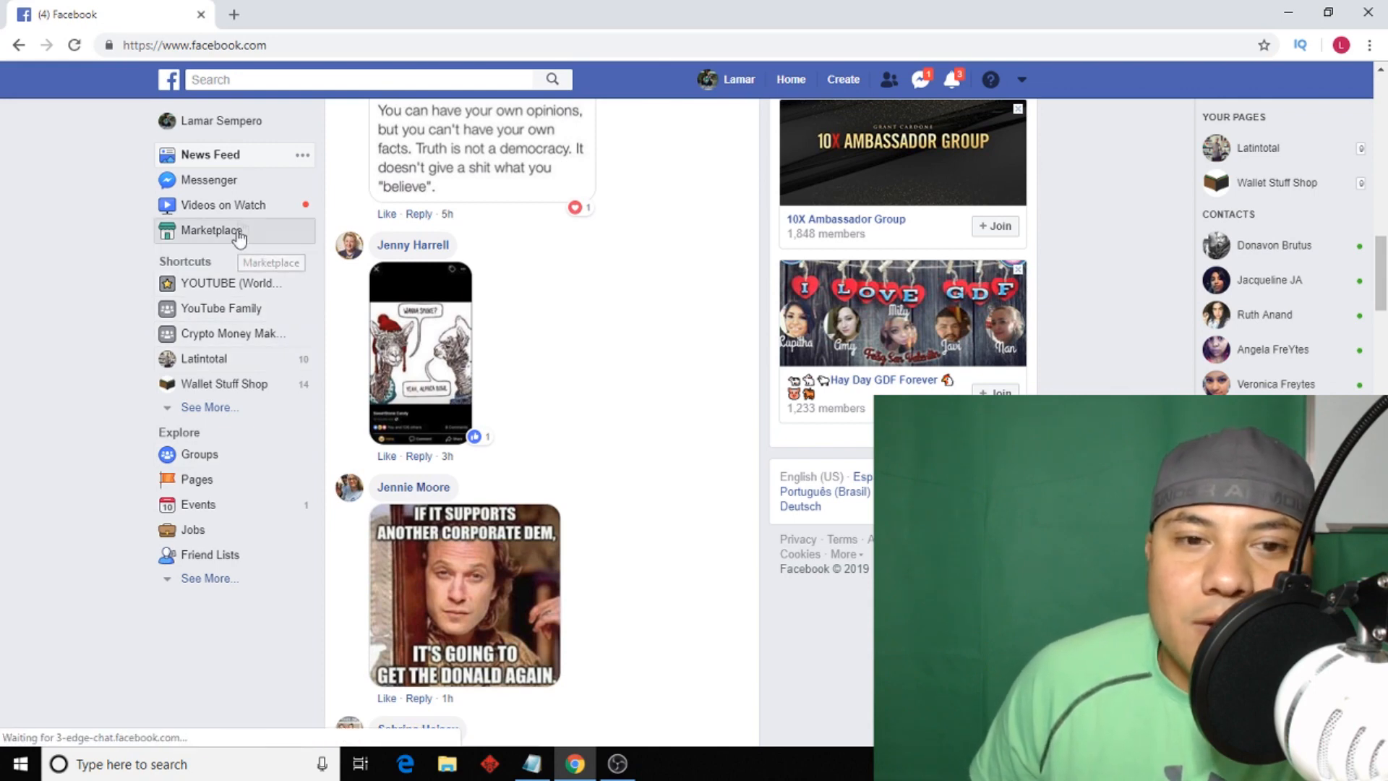
{"action": "left_click", "coordinate": [211, 230]}
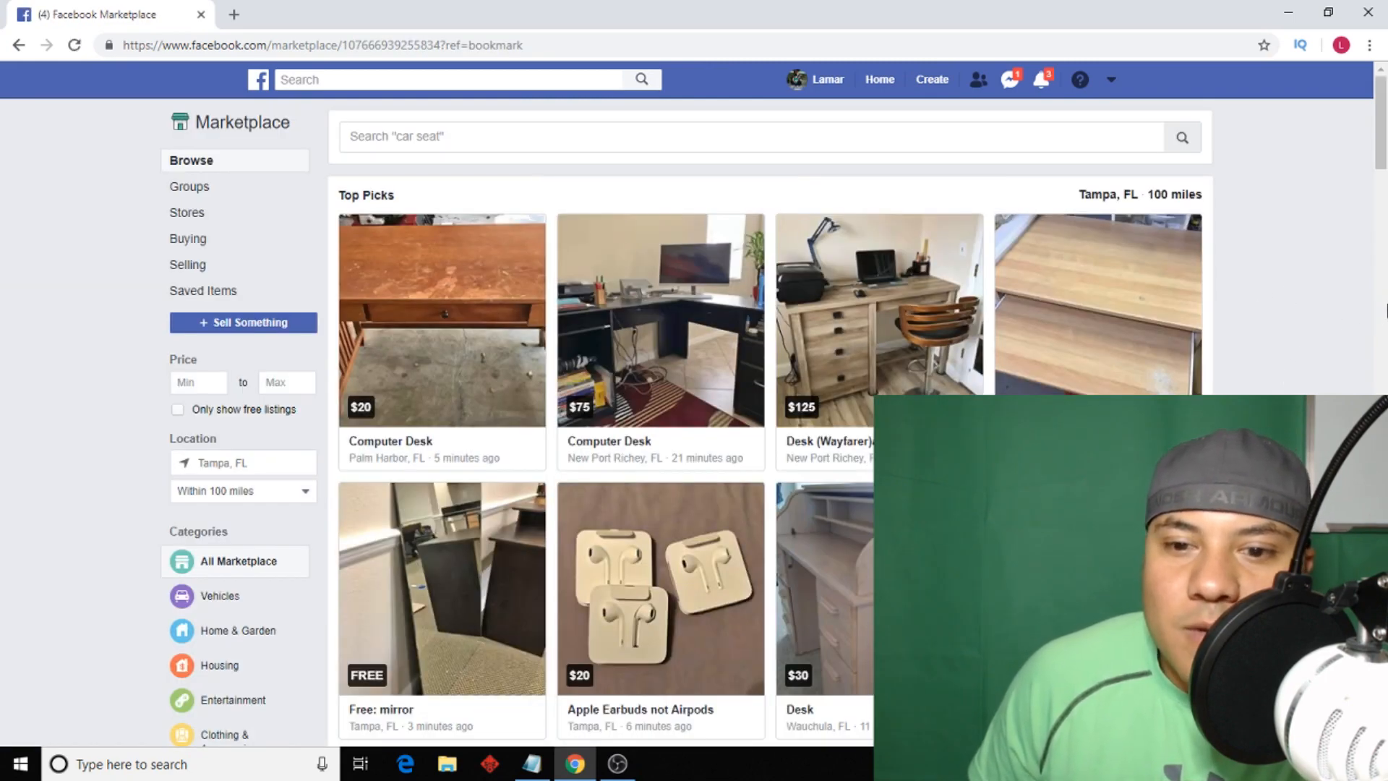
{"action": "mouse_move", "coordinate": [1371, 289]}
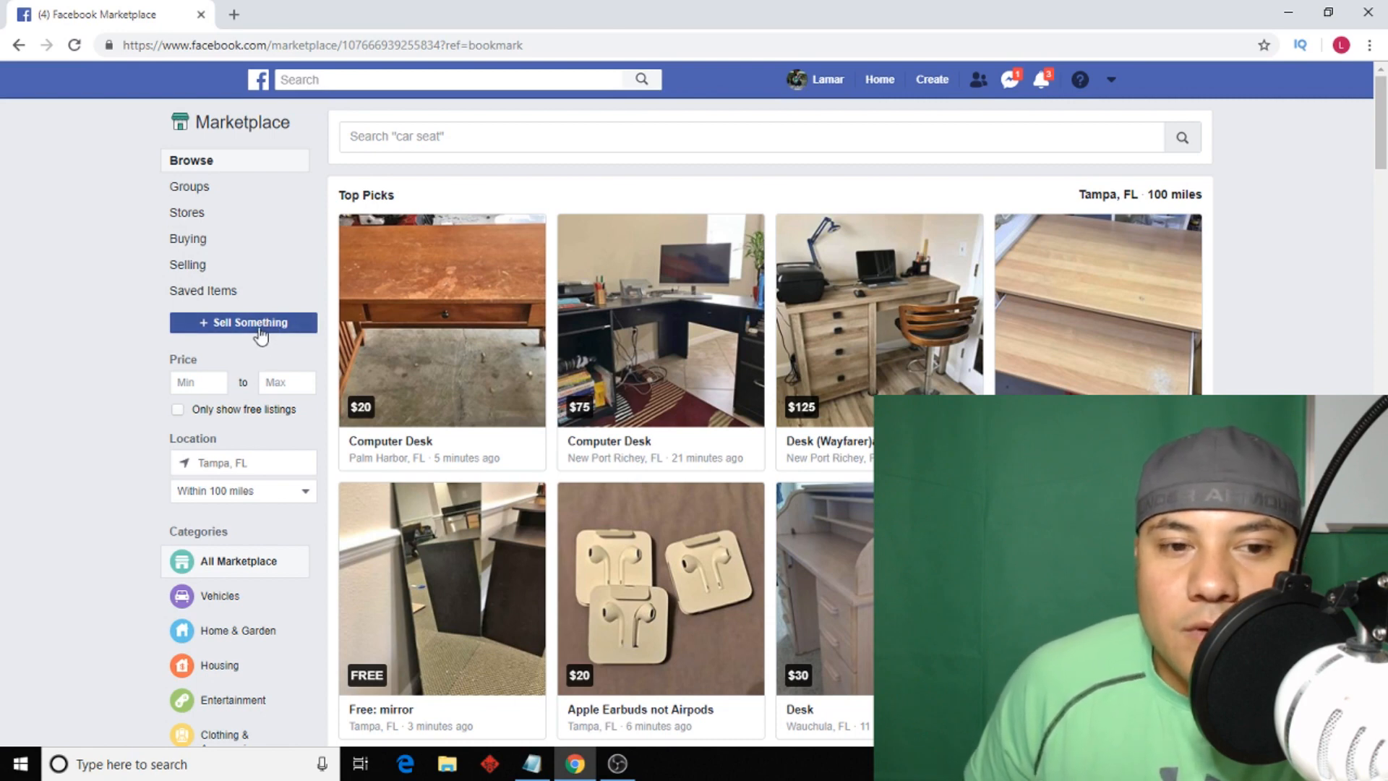
Begin an Item for Sale listing and reveal its category dropdown list.
{"action": "left_click", "coordinate": [243, 322]}
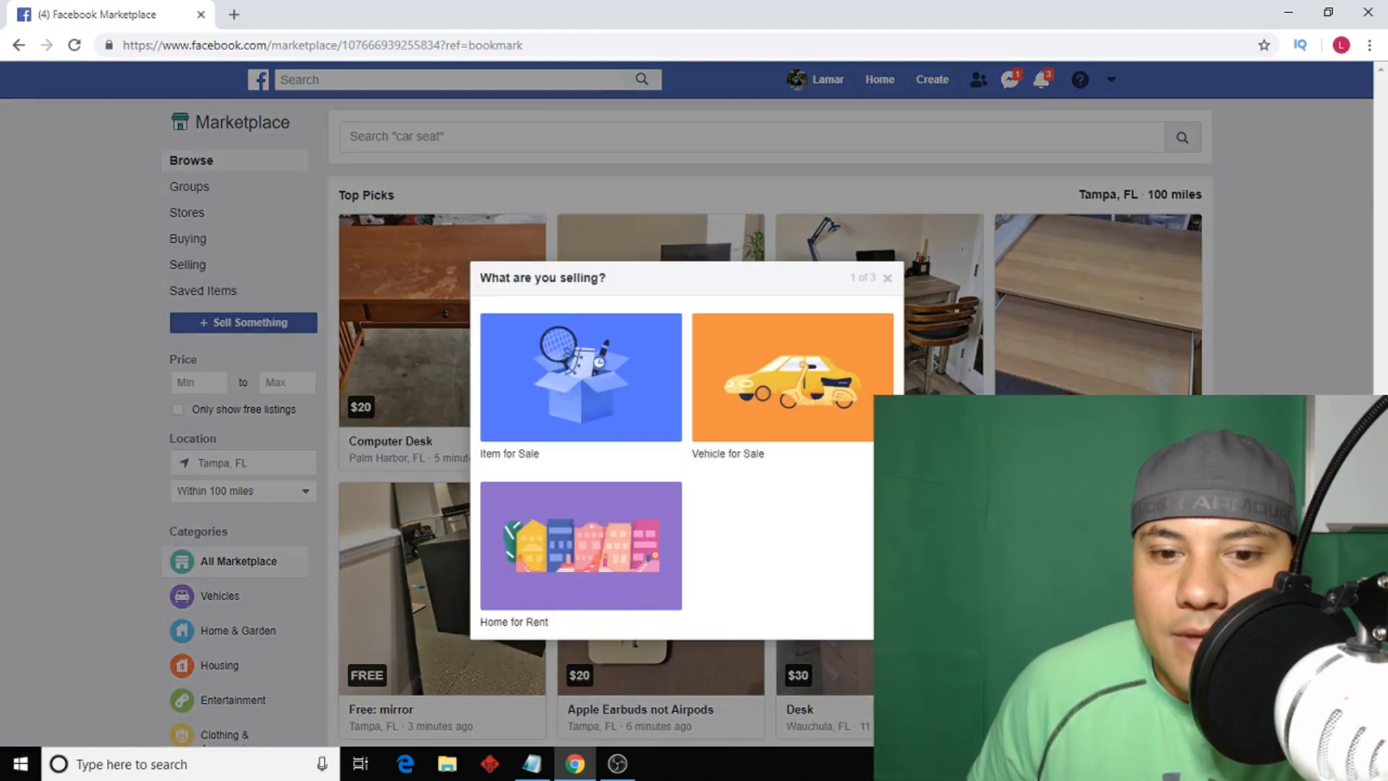
{"action": "mouse_move", "coordinate": [868, 366]}
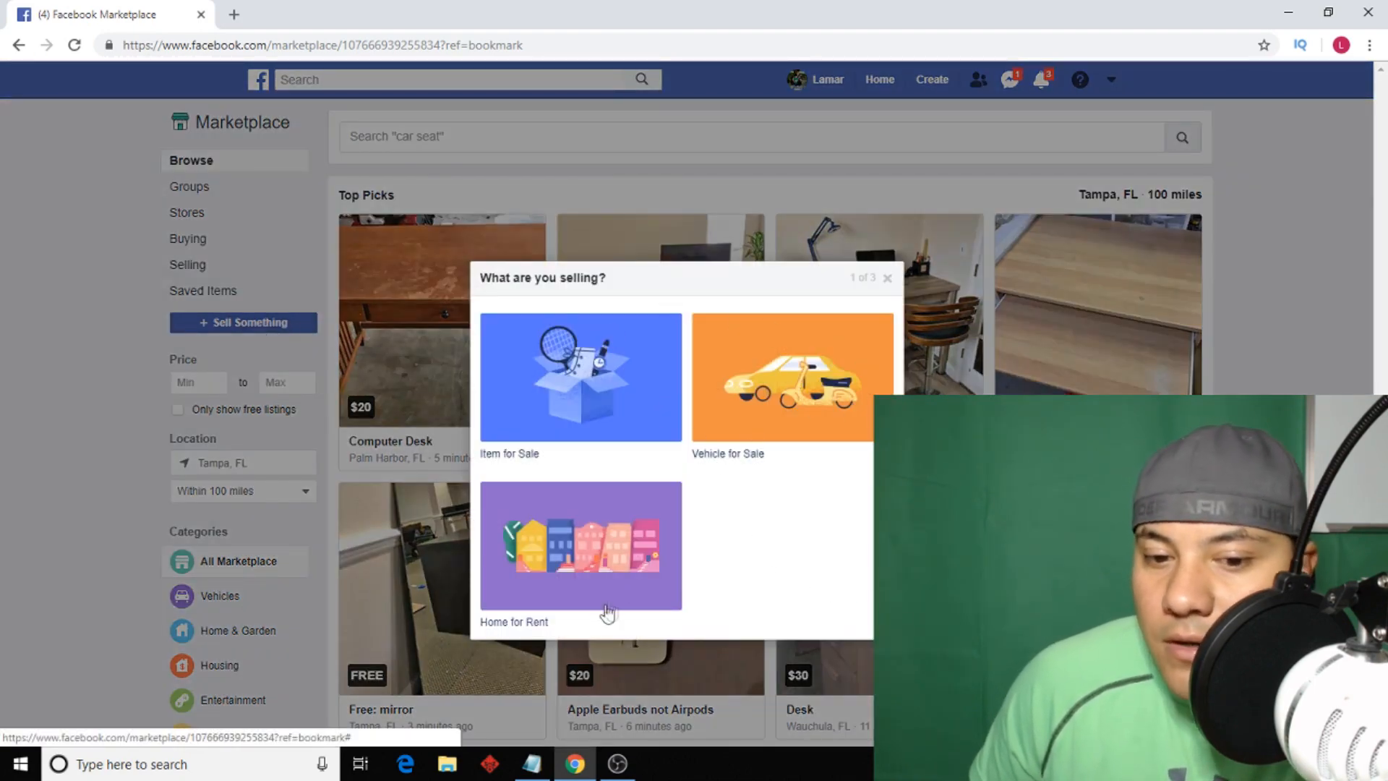
{"action": "mouse_move", "coordinate": [673, 482]}
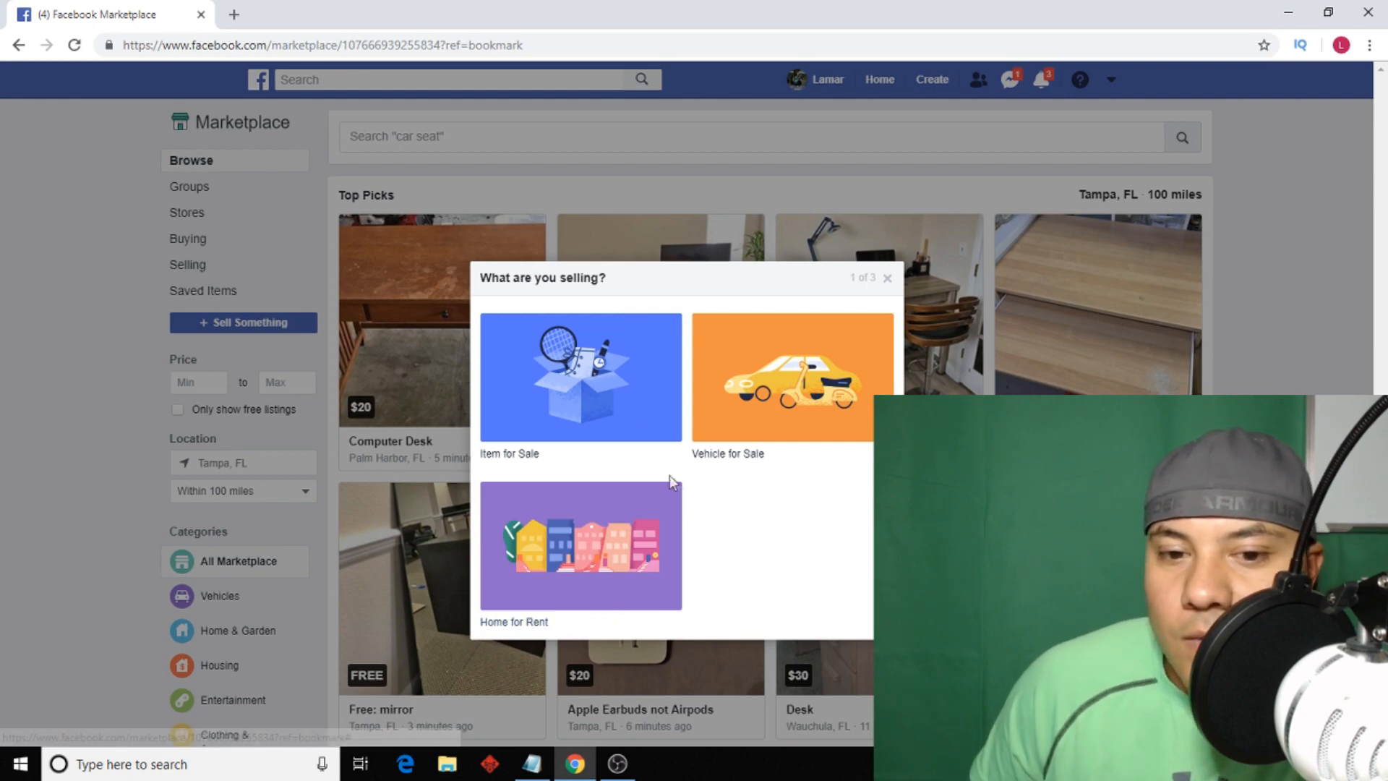
{"action": "left_click", "coordinate": [579, 376]}
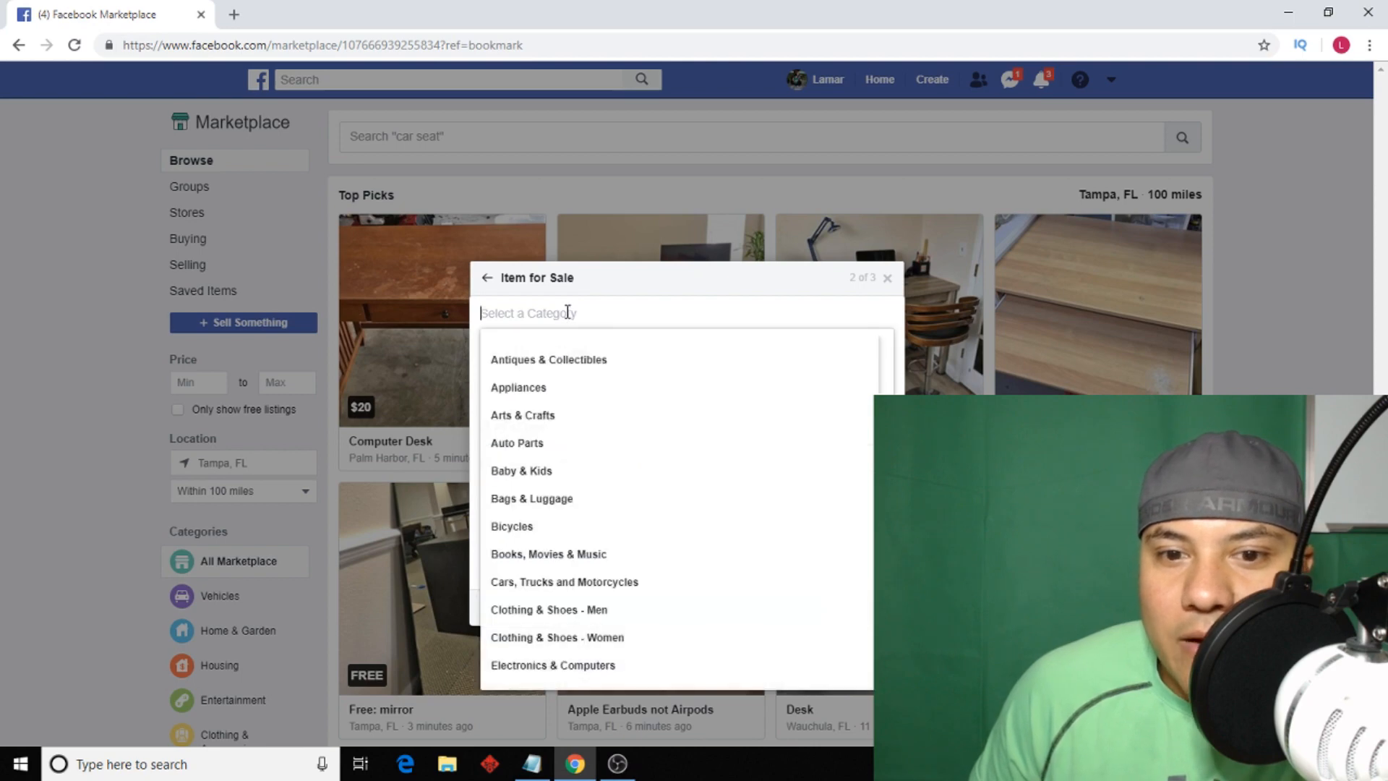
{"action": "scroll", "scroll_direction": "down", "scroll_amount": 3}
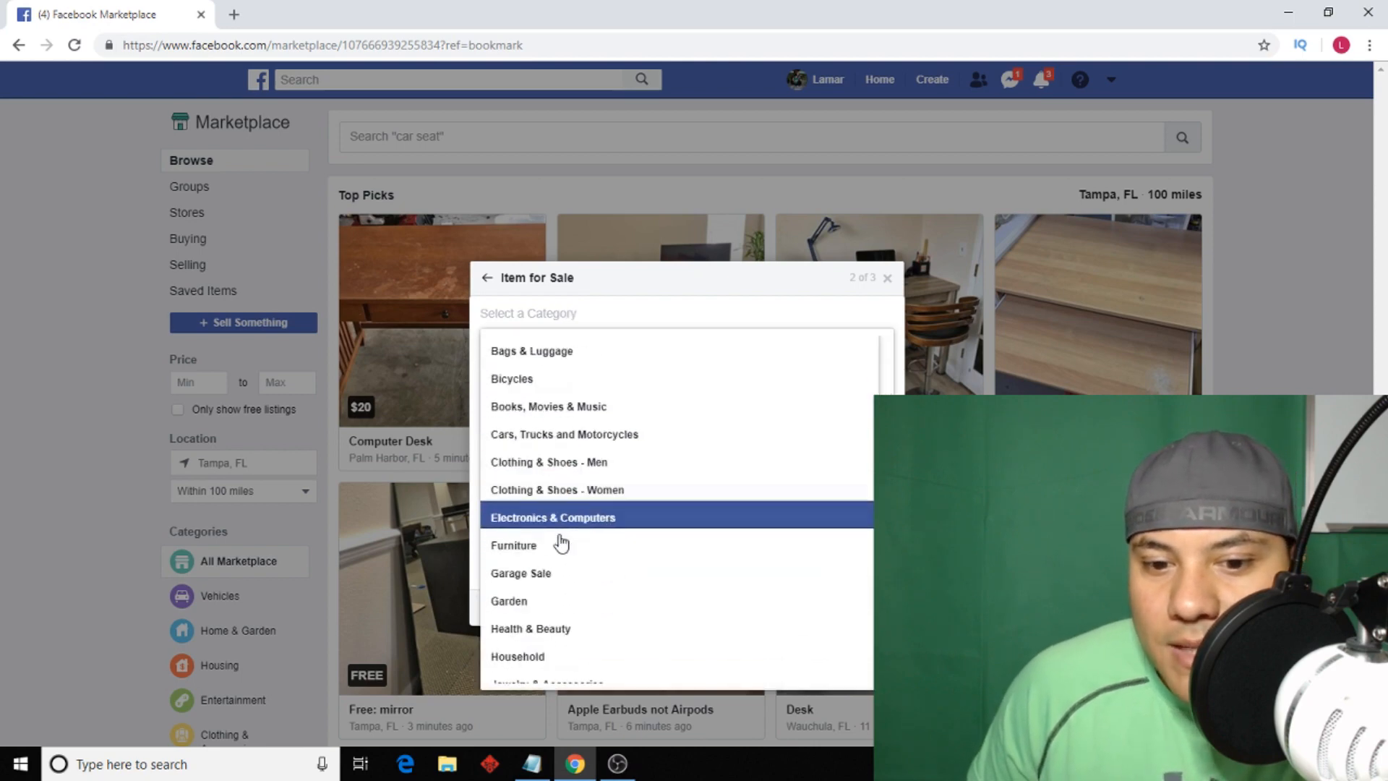
Choose Furniture as the listing category.
{"action": "left_click", "coordinate": [514, 545]}
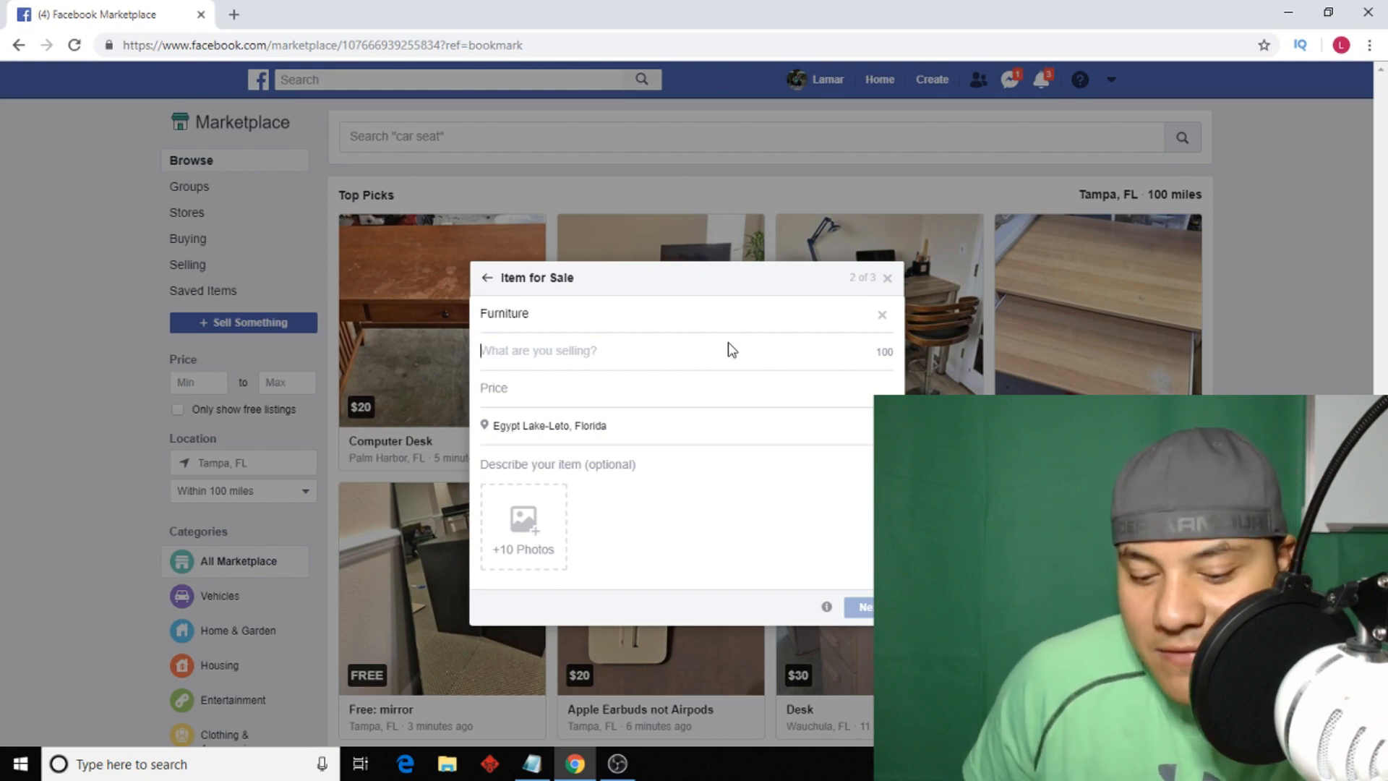
{"action": "mouse_move", "coordinate": [762, 546]}
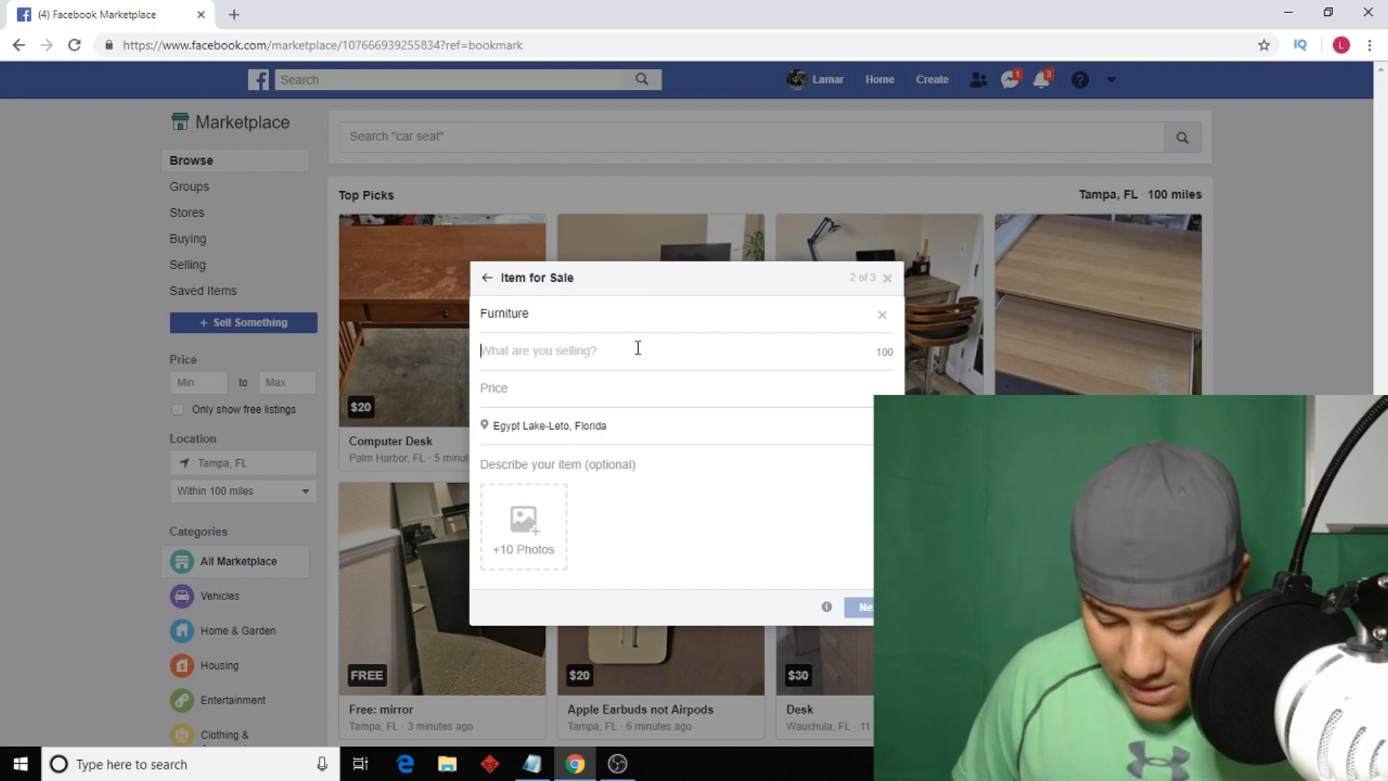
Enter the title 'Ikea Malm Dressing Table White' and a price of $49.
{"action": "type", "text": "Ikea Malm"}
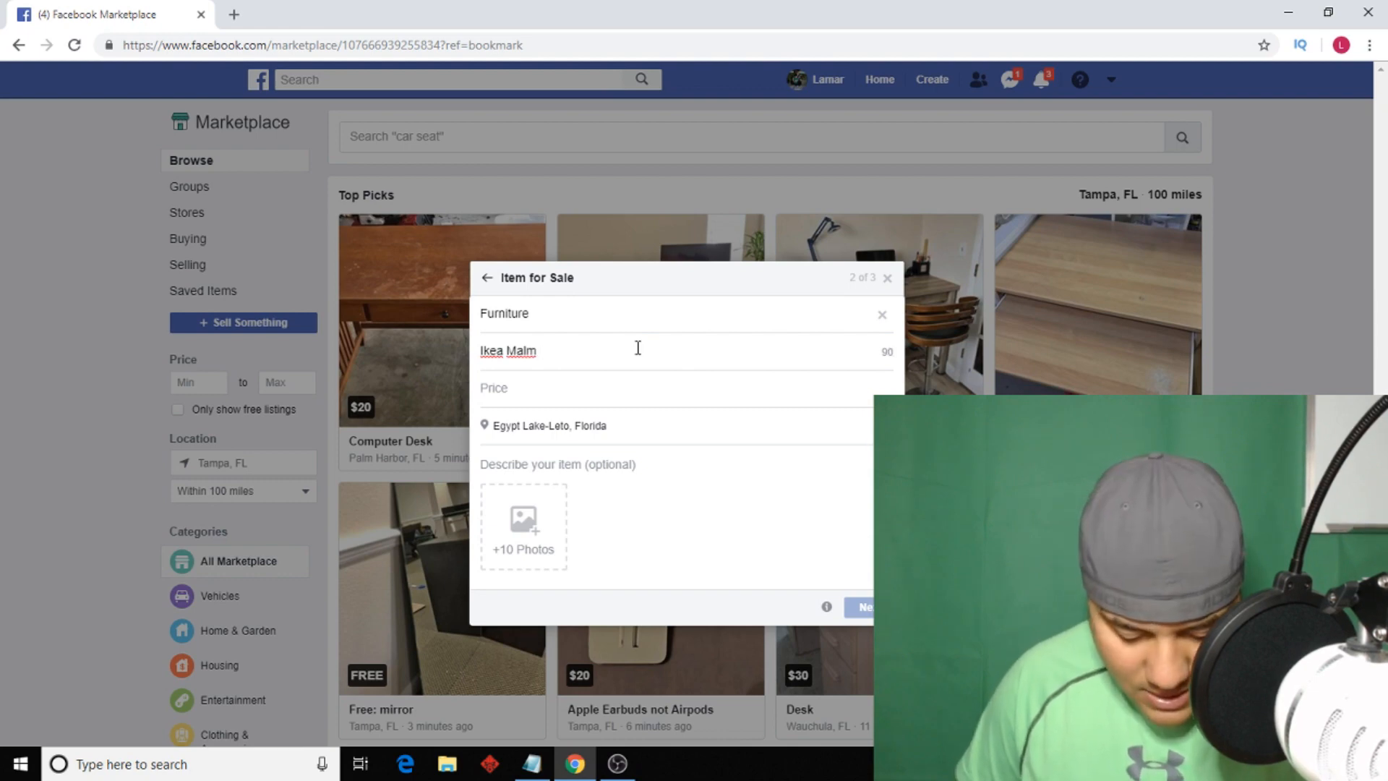
{"action": "type", "text": "Dreesing Table White"}
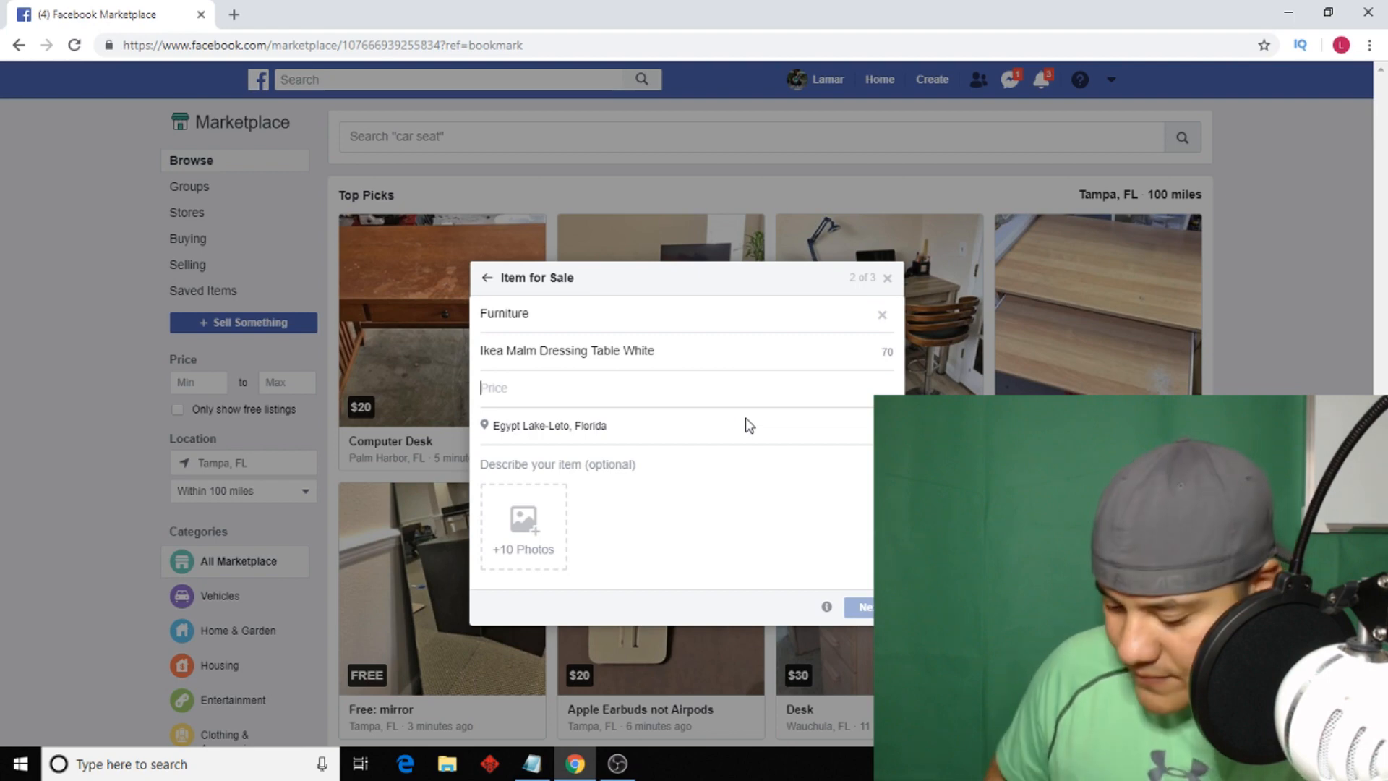
{"action": "type", "text": "49"}
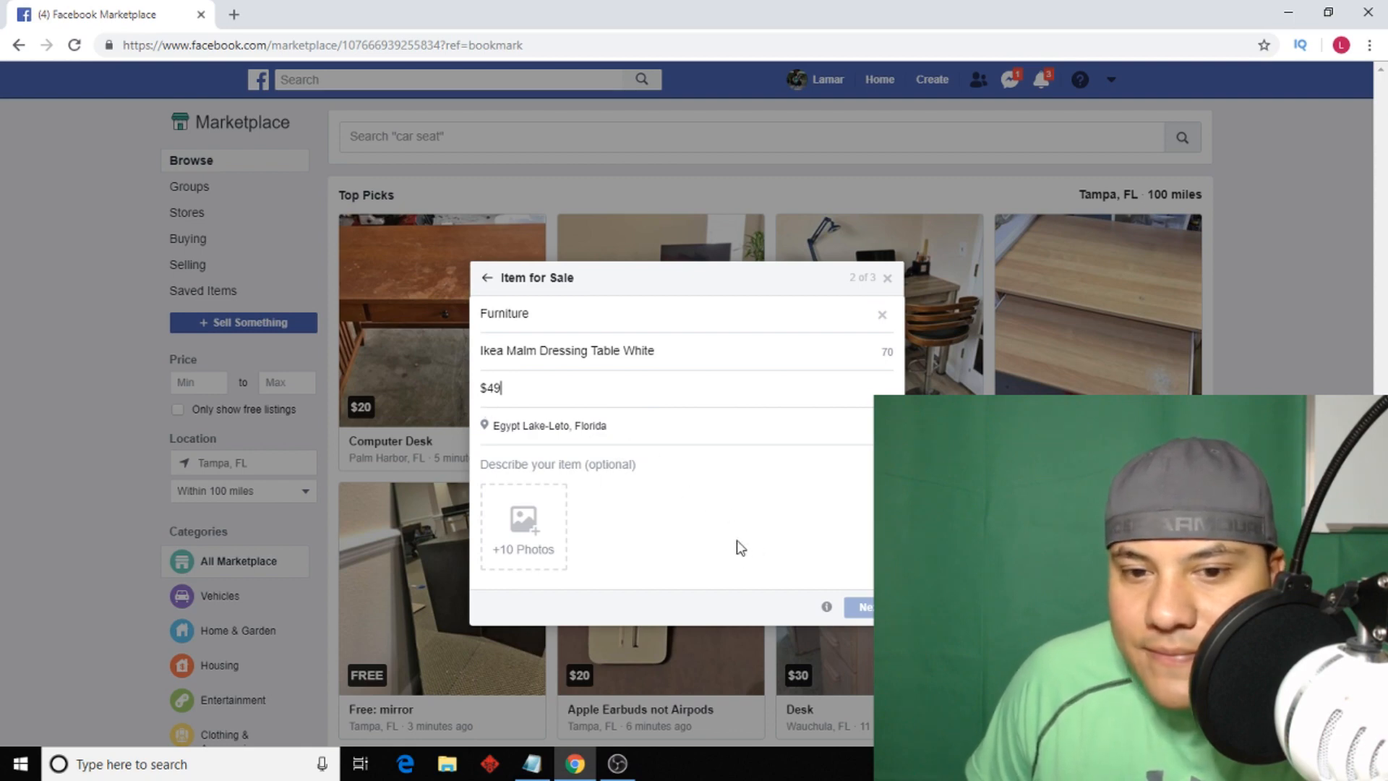
{"action": "mouse_move", "coordinate": [646, 506]}
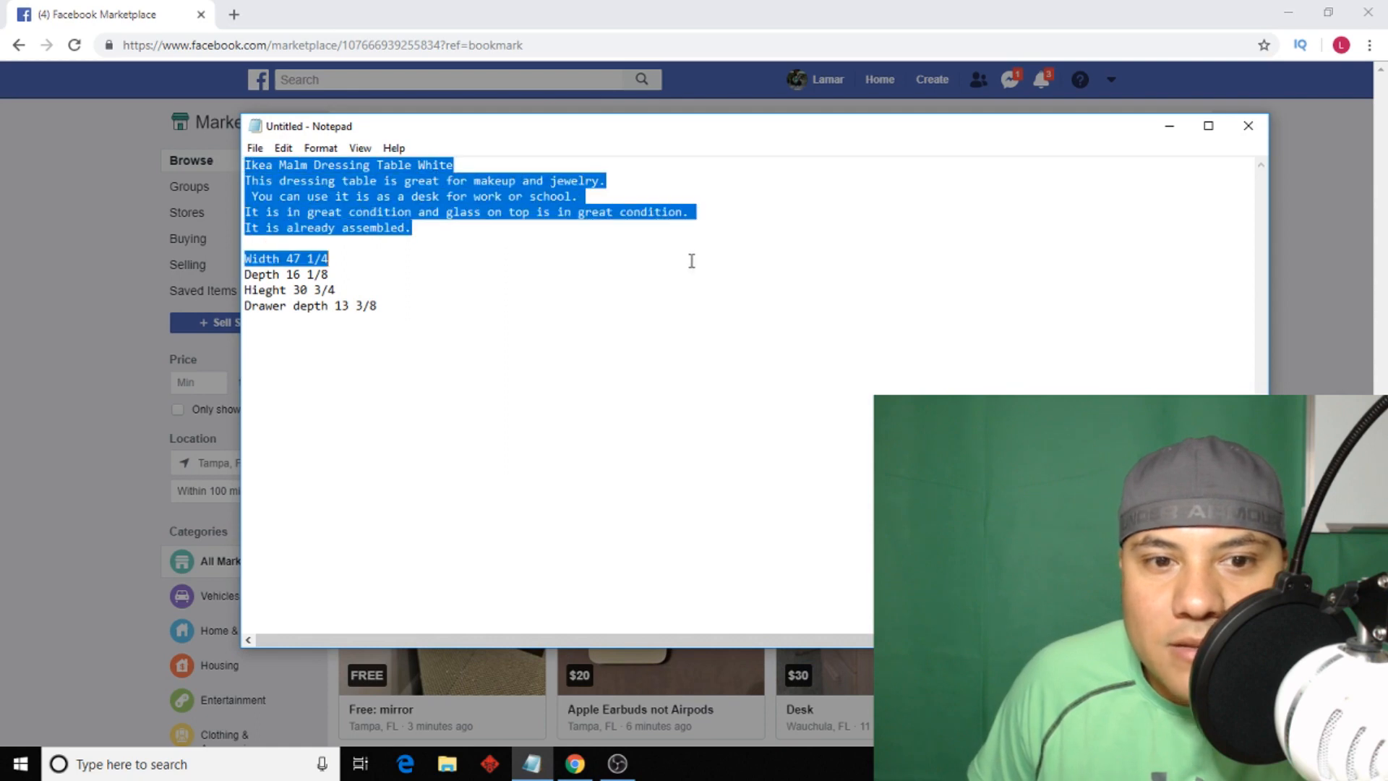
Copy the full description with measurements from Notepad and close the notes window.
{"action": "left_click_drag", "start_coordinate": [330, 259], "coordinate": [376, 305]}
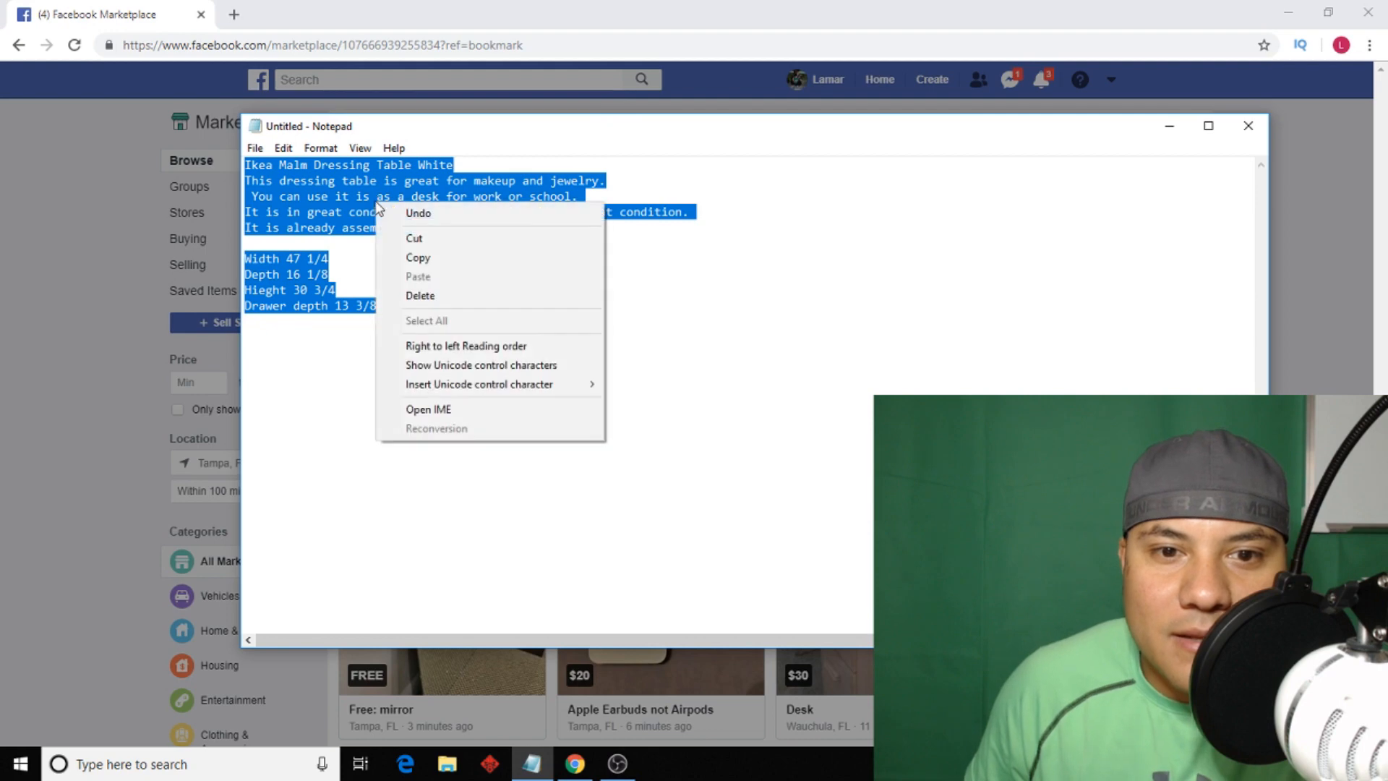
{"action": "left_click", "coordinate": [673, 361]}
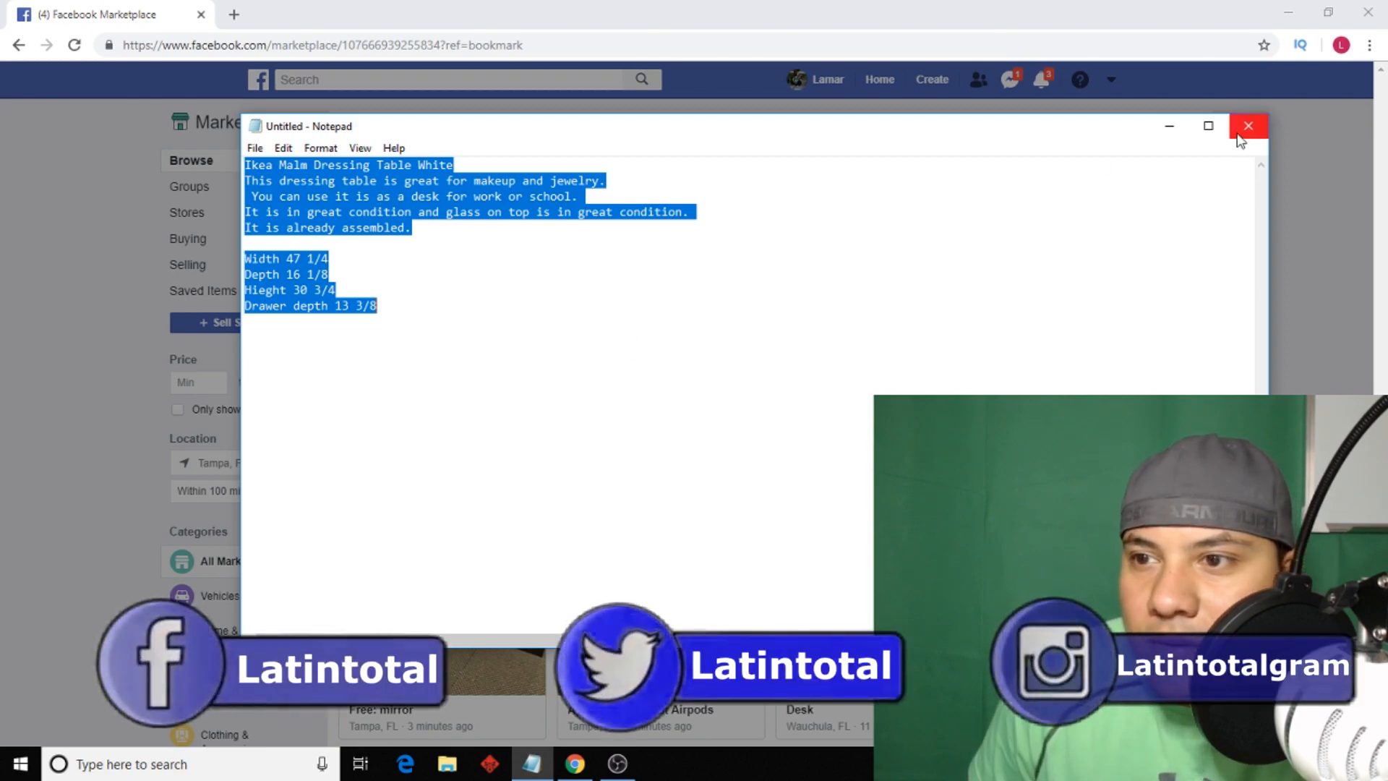
{"action": "left_click", "coordinate": [1248, 125]}
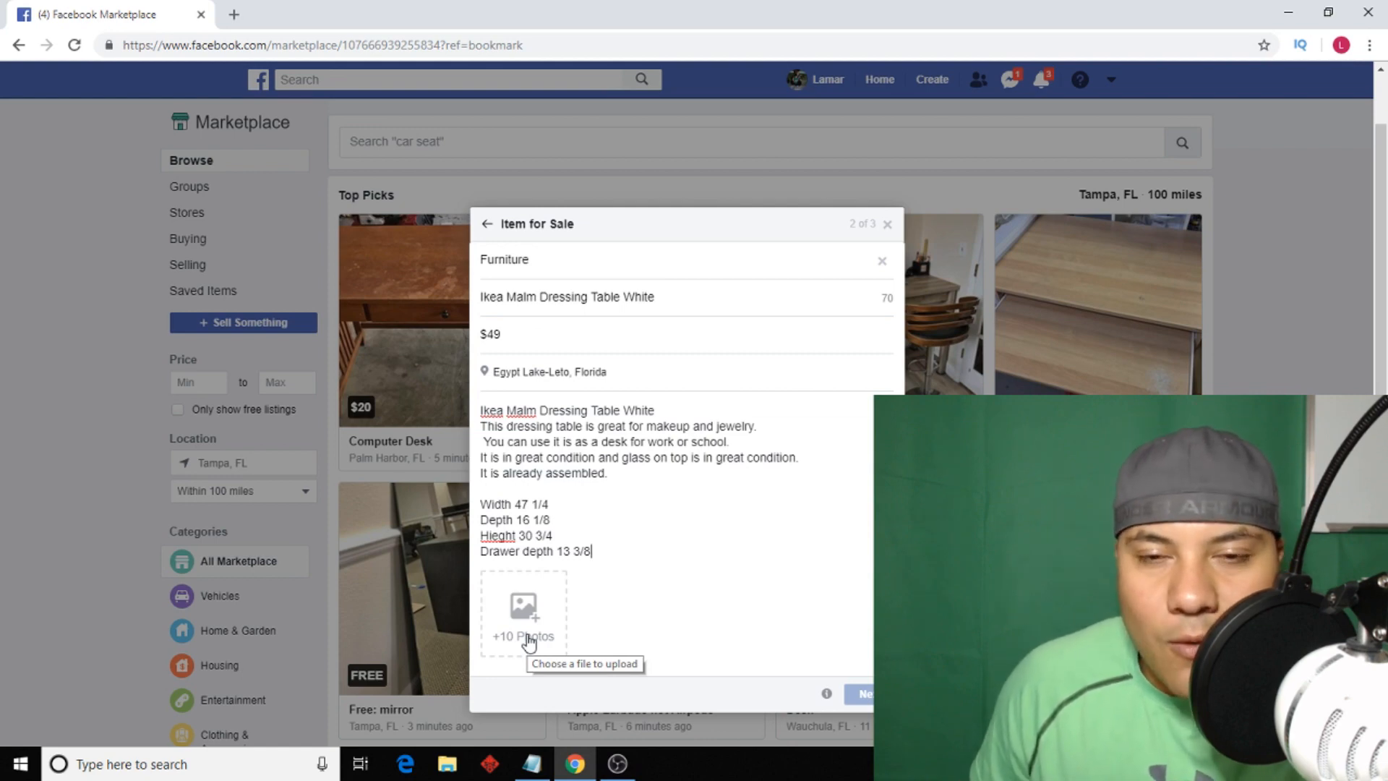
{"action": "mouse_move", "coordinate": [545, 624]}
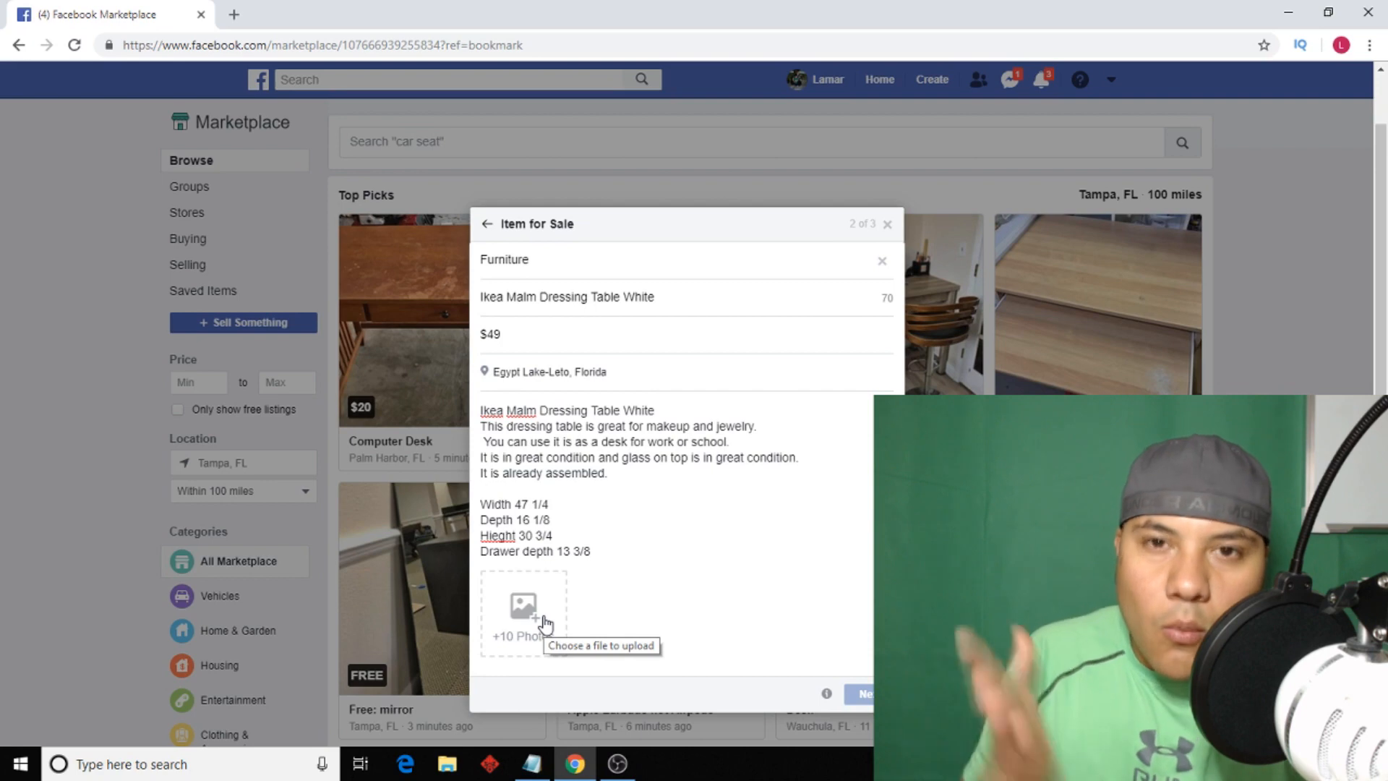
{"action": "mouse_move", "coordinate": [421, 379]}
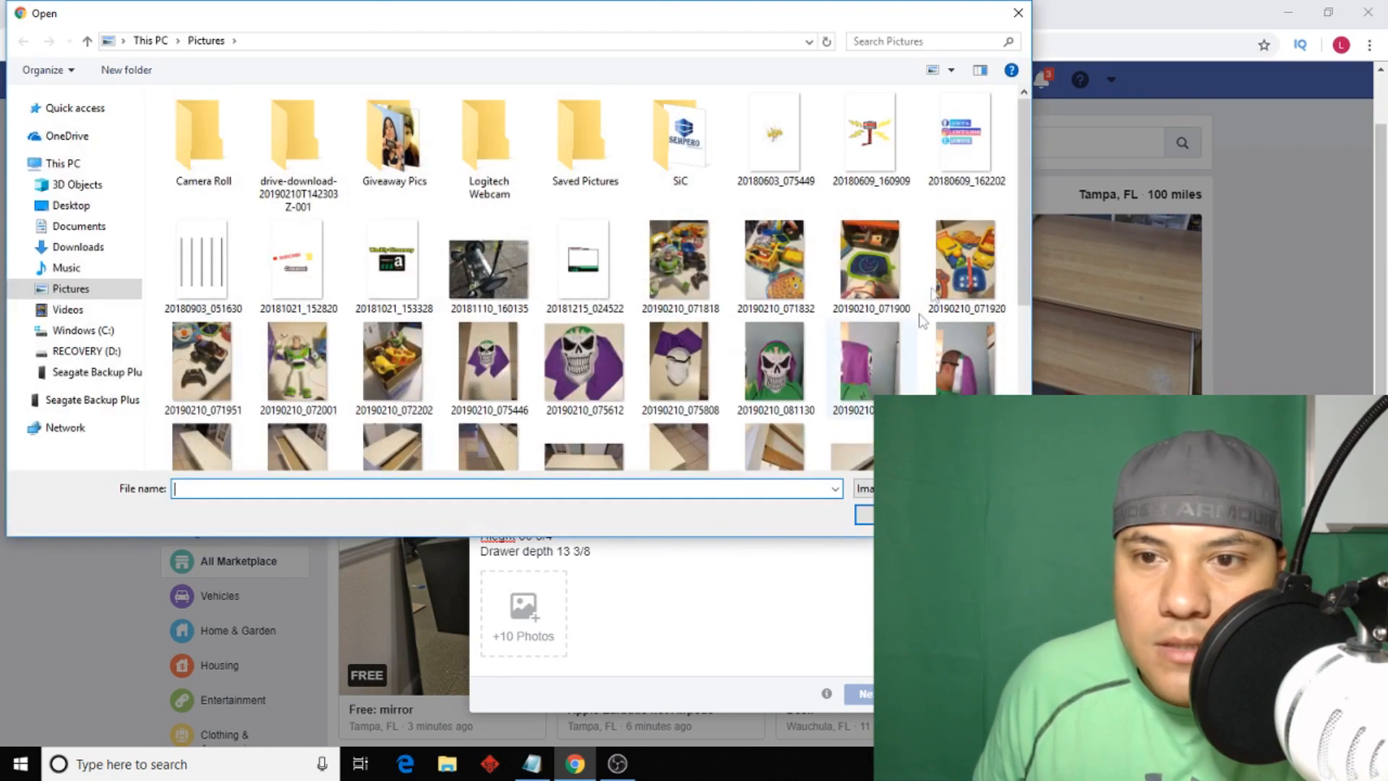
Upload the first dressing table photos from the file picker to the listing.
{"action": "scroll", "scroll_direction": "down", "scroll_amount": 3}
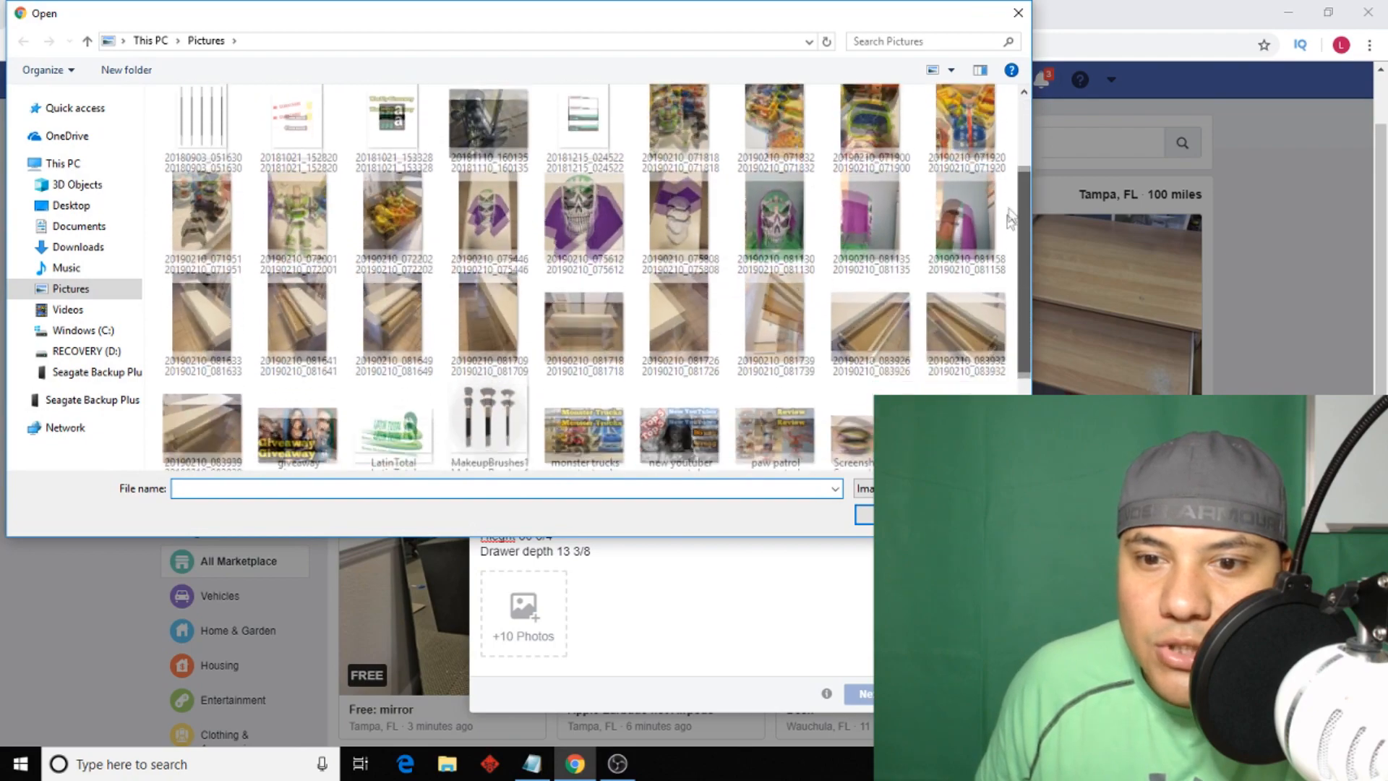
{"action": "scroll", "scroll_direction": "down", "scroll_amount": 3}
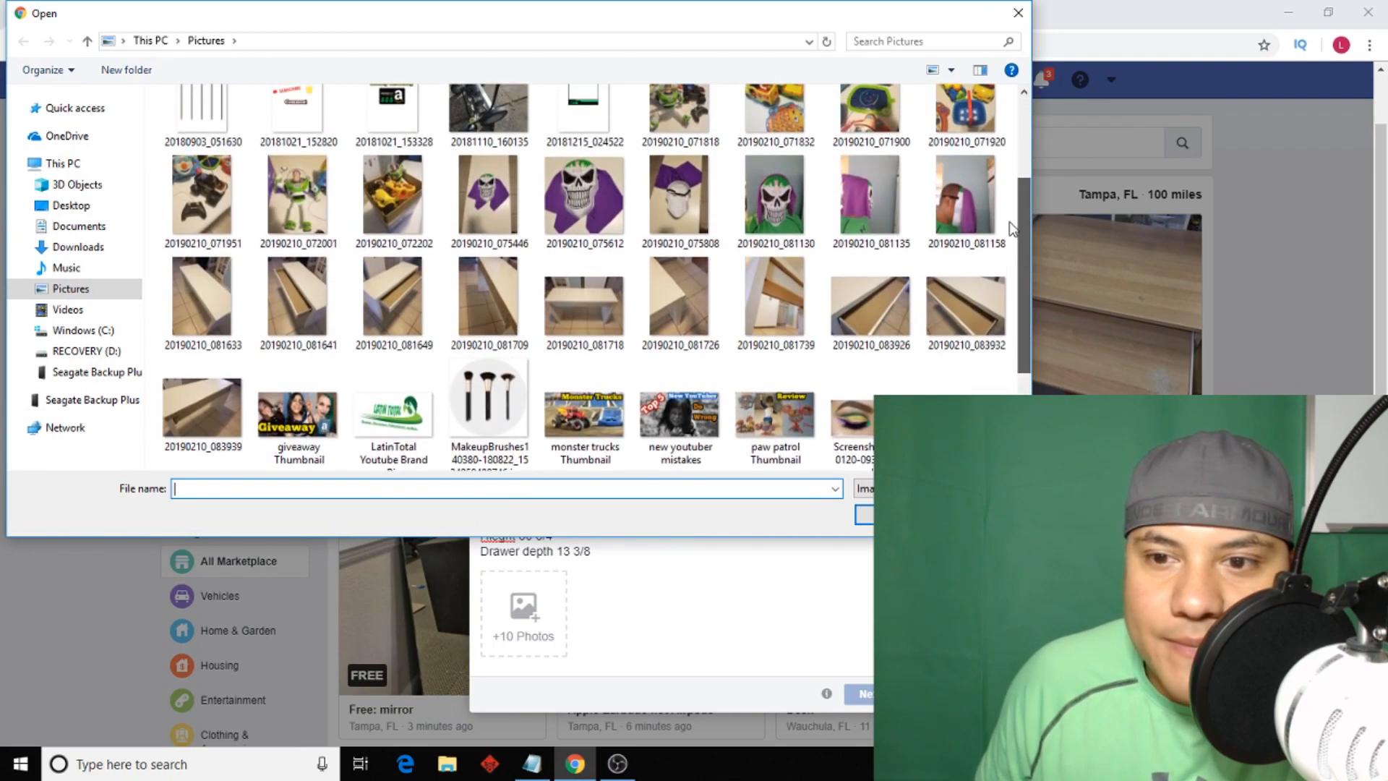
{"action": "left_click", "coordinate": [298, 412]}
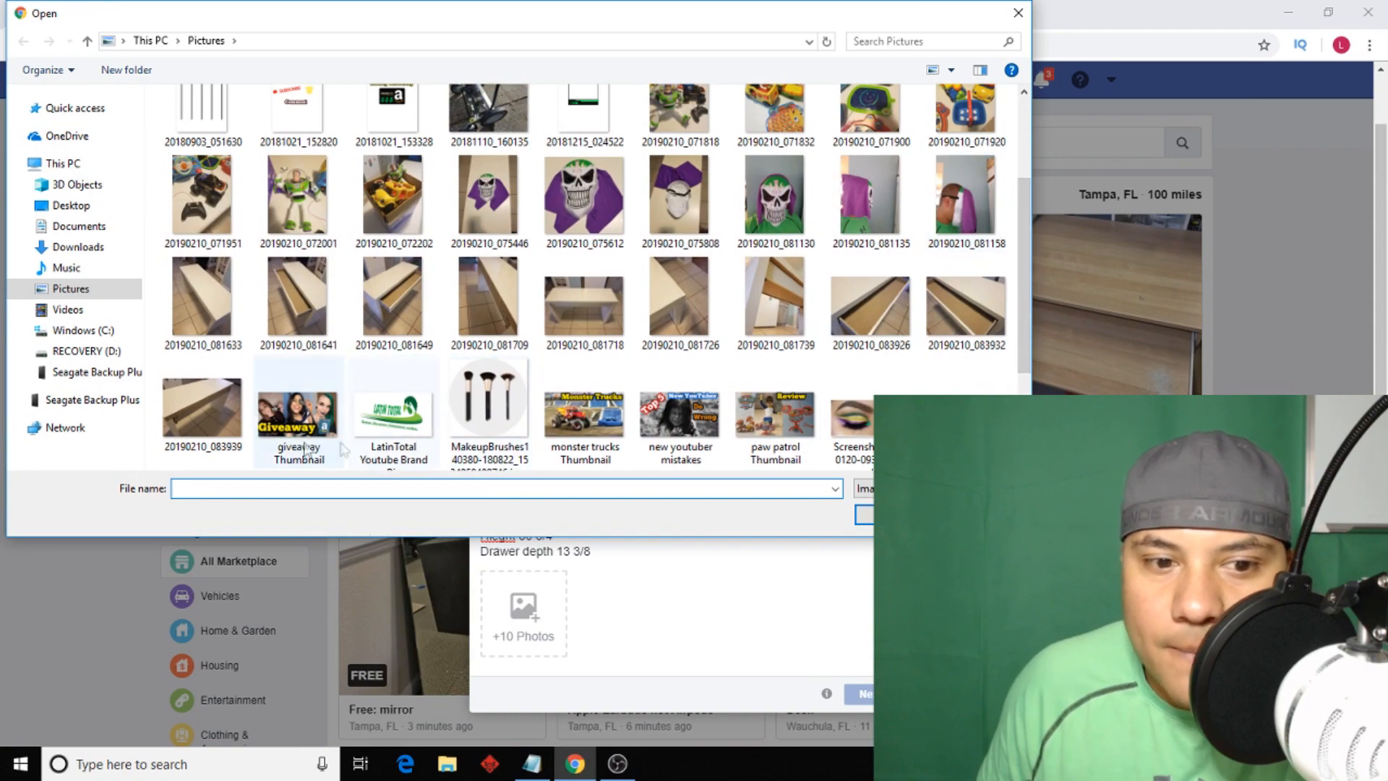
{"action": "mouse_move", "coordinate": [583, 305]}
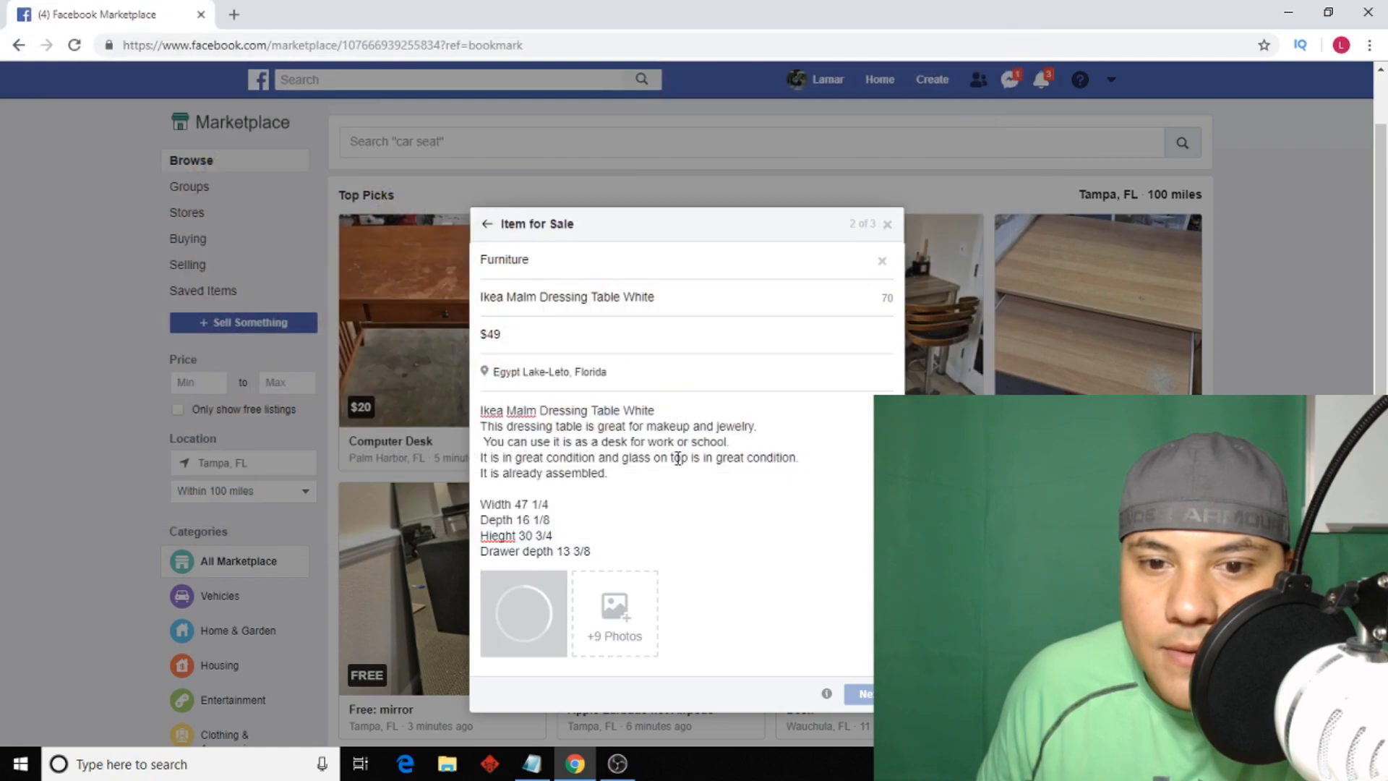
{"action": "left_click", "coordinate": [613, 609]}
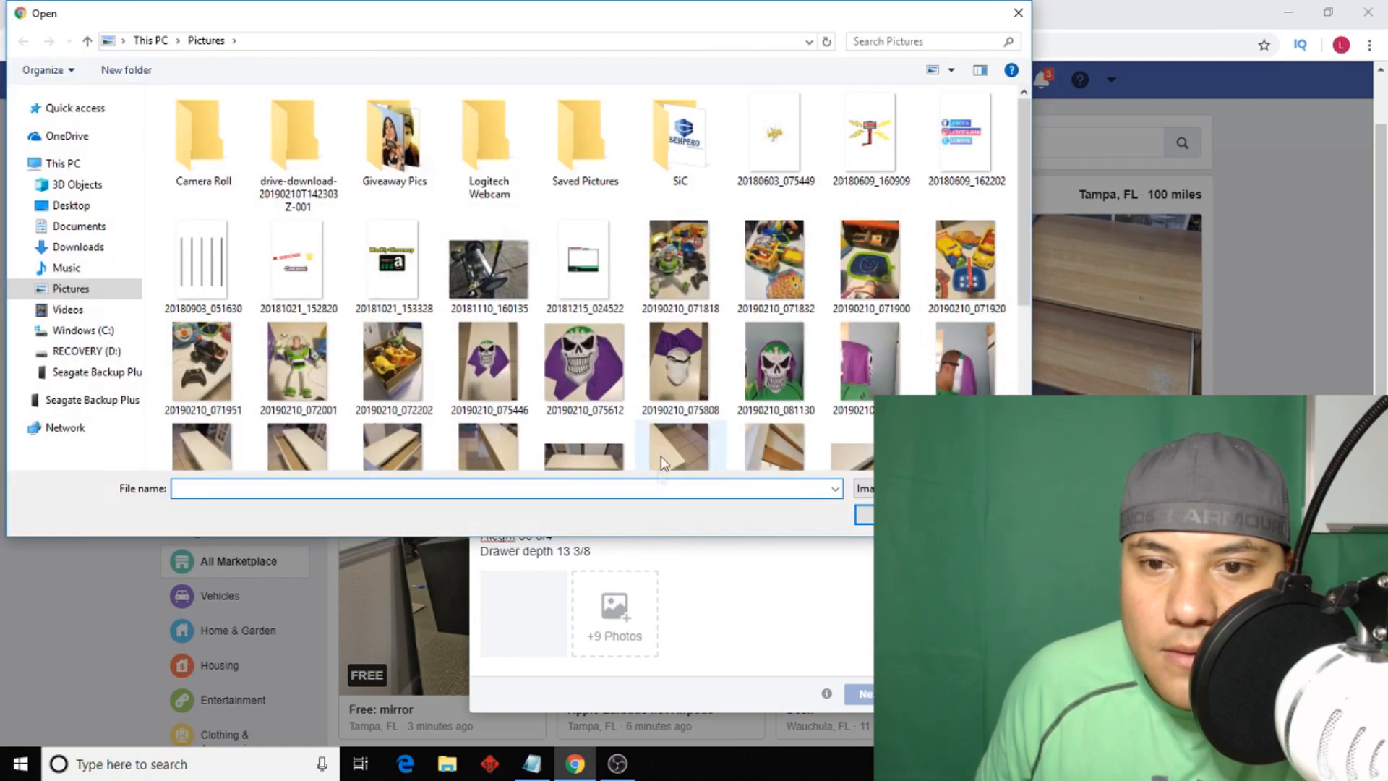
{"action": "scroll", "scroll_direction": "down", "scroll_amount": 3}
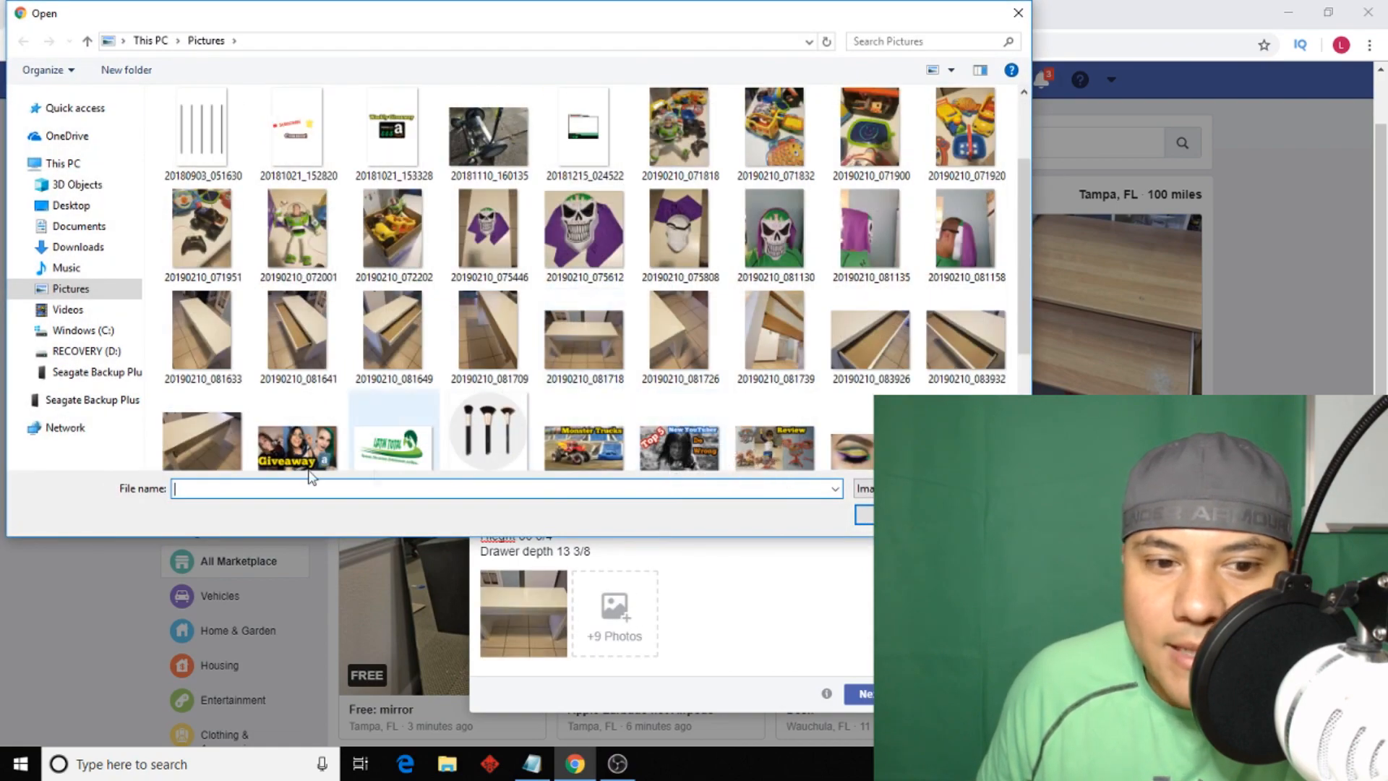
{"action": "left_click", "coordinate": [202, 396]}
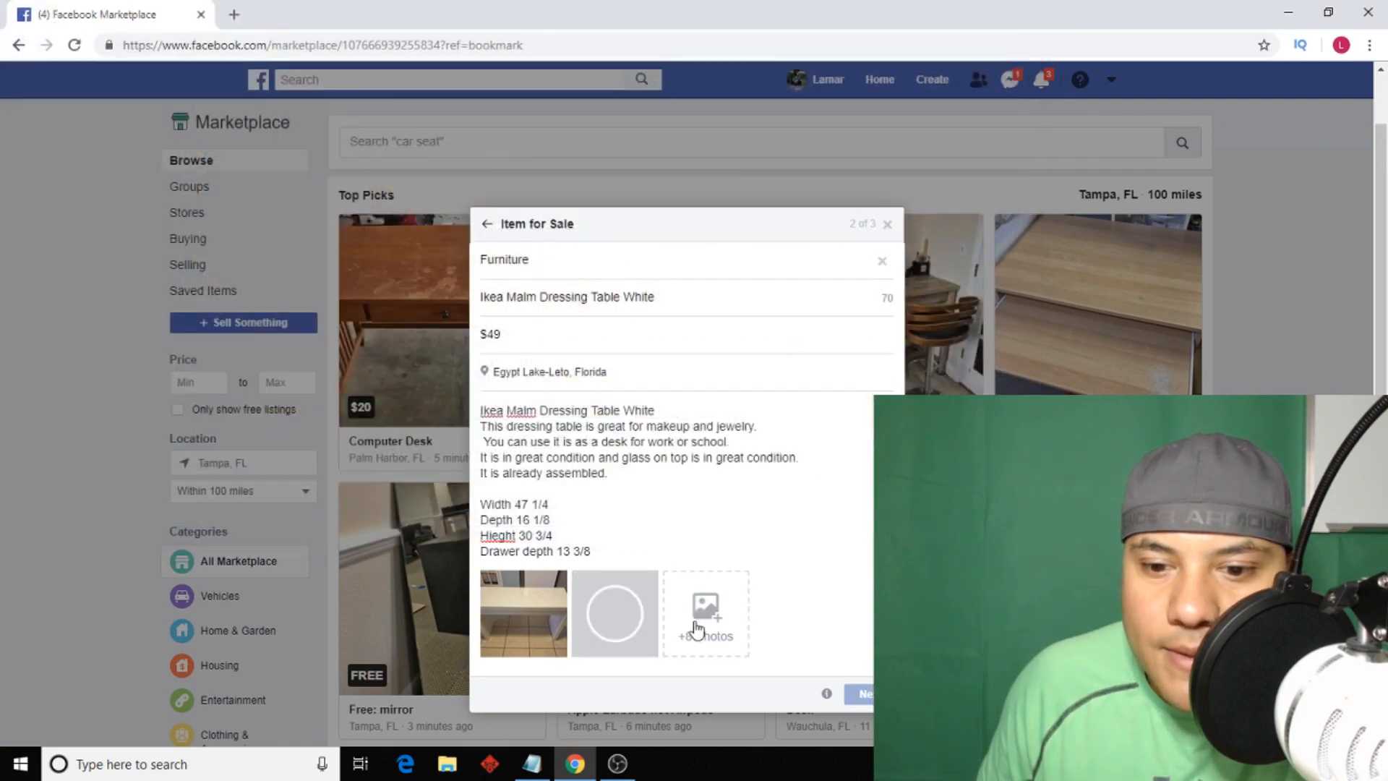
Add the remaining dressing table photos so all images are attached.
{"action": "left_click", "coordinate": [705, 610]}
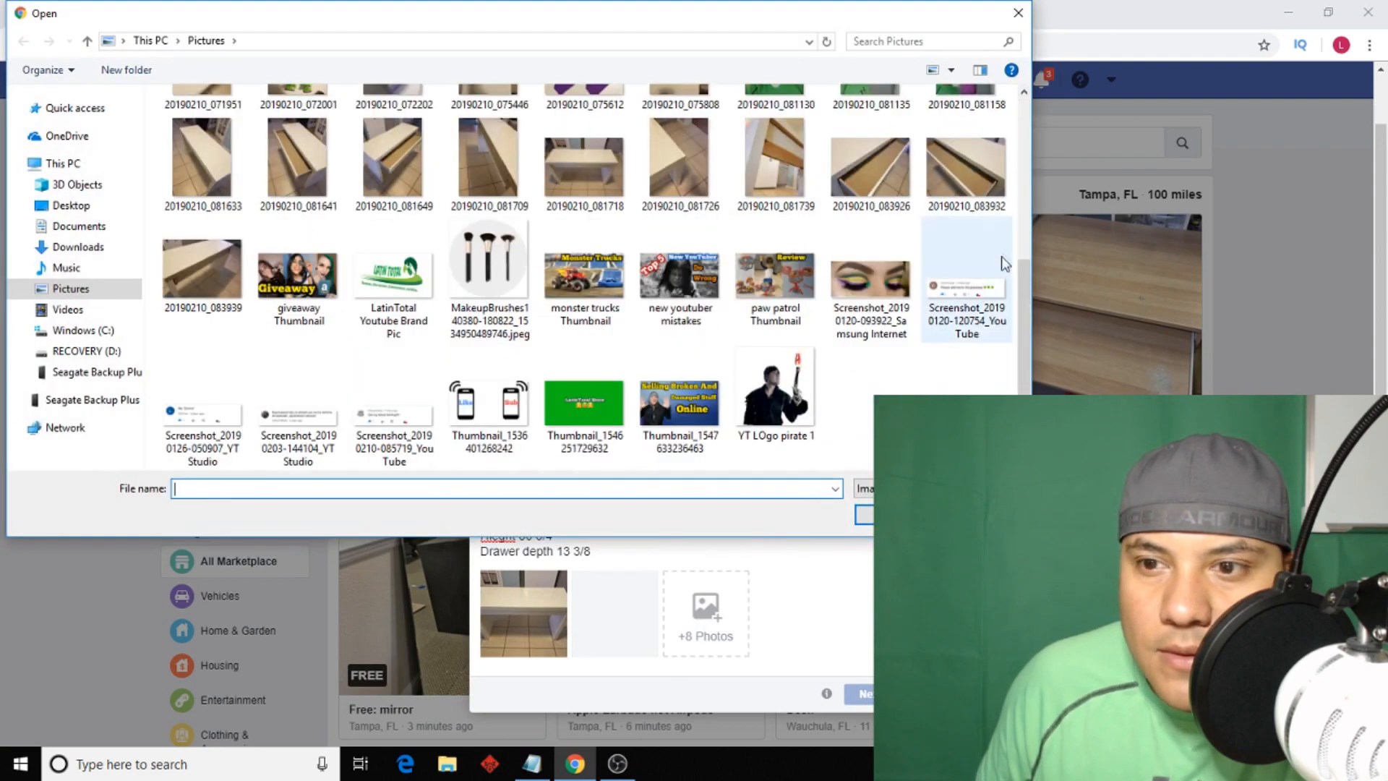
{"action": "left_click", "coordinate": [869, 163]}
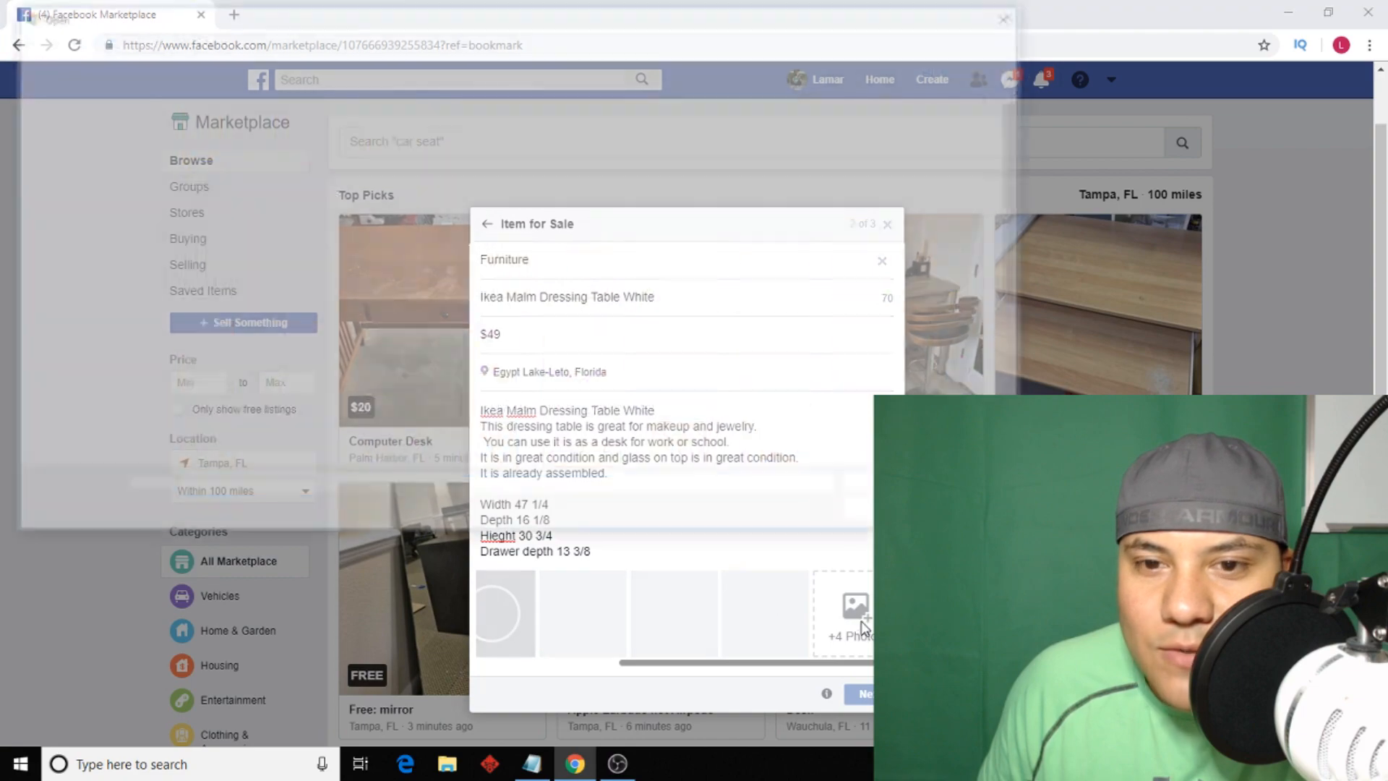
{"action": "left_click", "coordinate": [855, 611]}
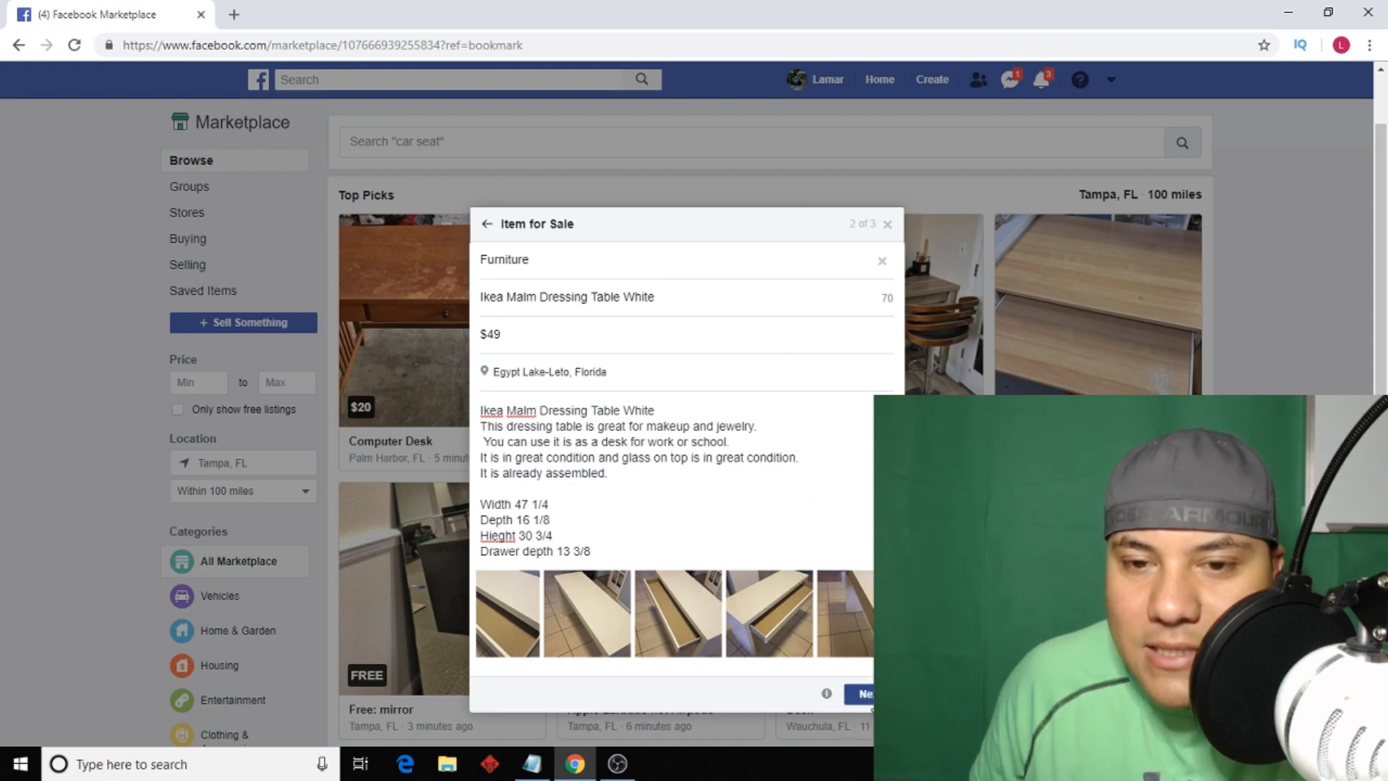
Post the listing with only Marketplace selected as the audience.
{"action": "left_click", "coordinate": [862, 692]}
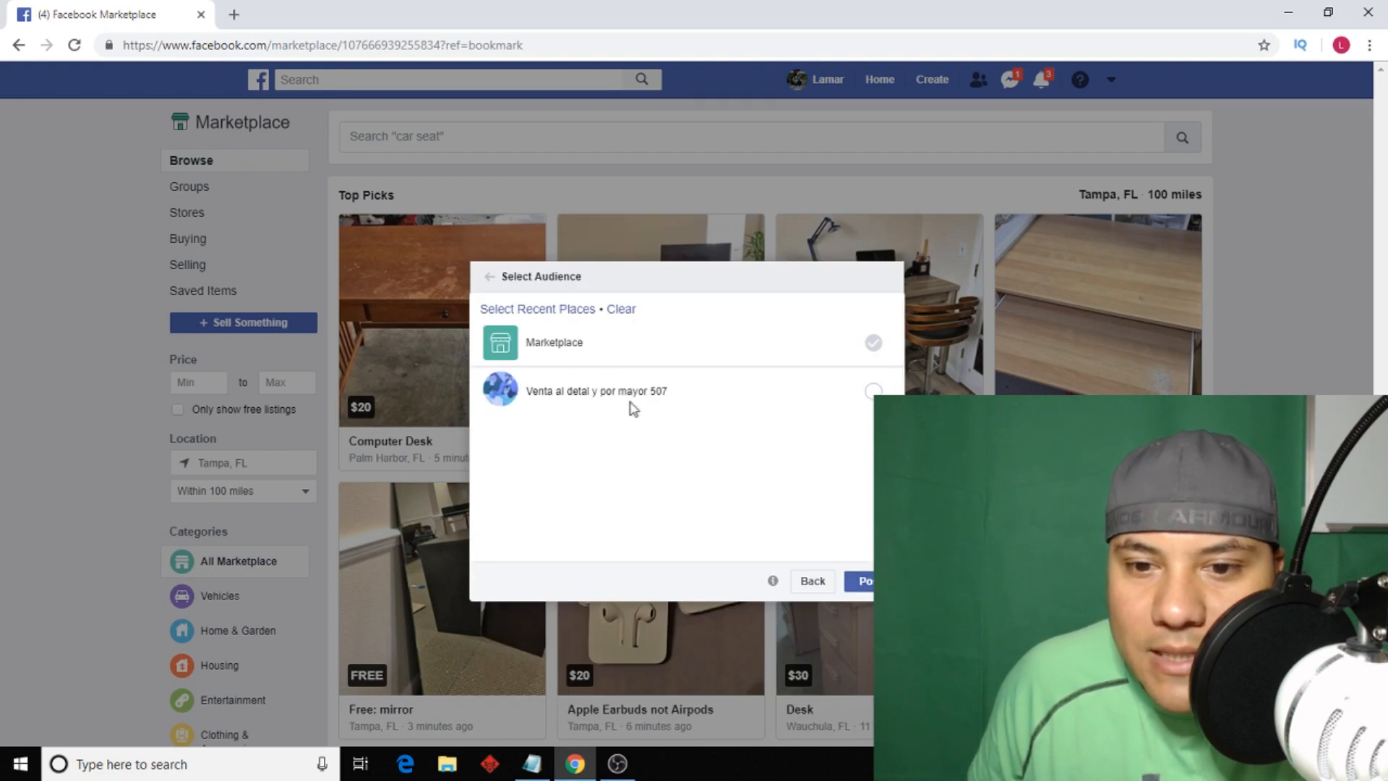
{"action": "mouse_move", "coordinate": [655, 405]}
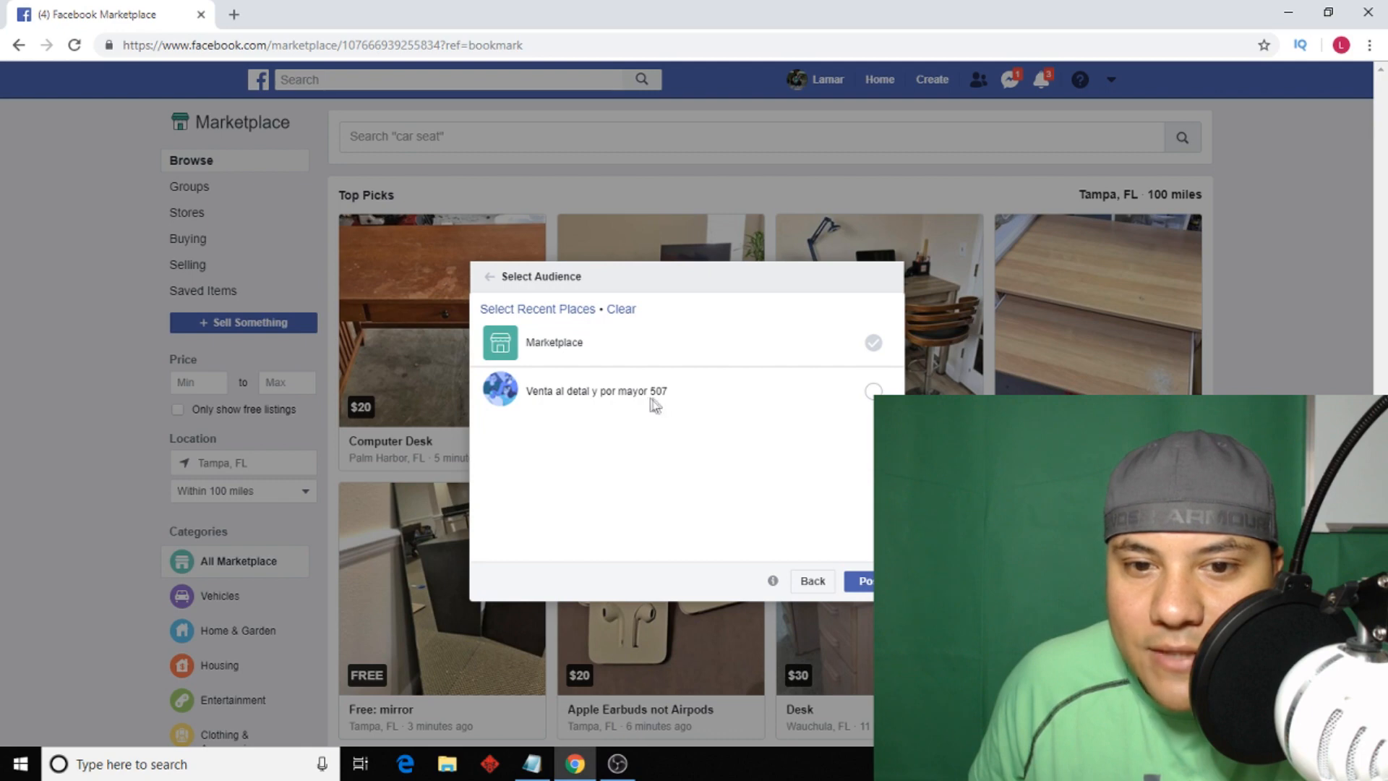
{"action": "mouse_move", "coordinate": [560, 408]}
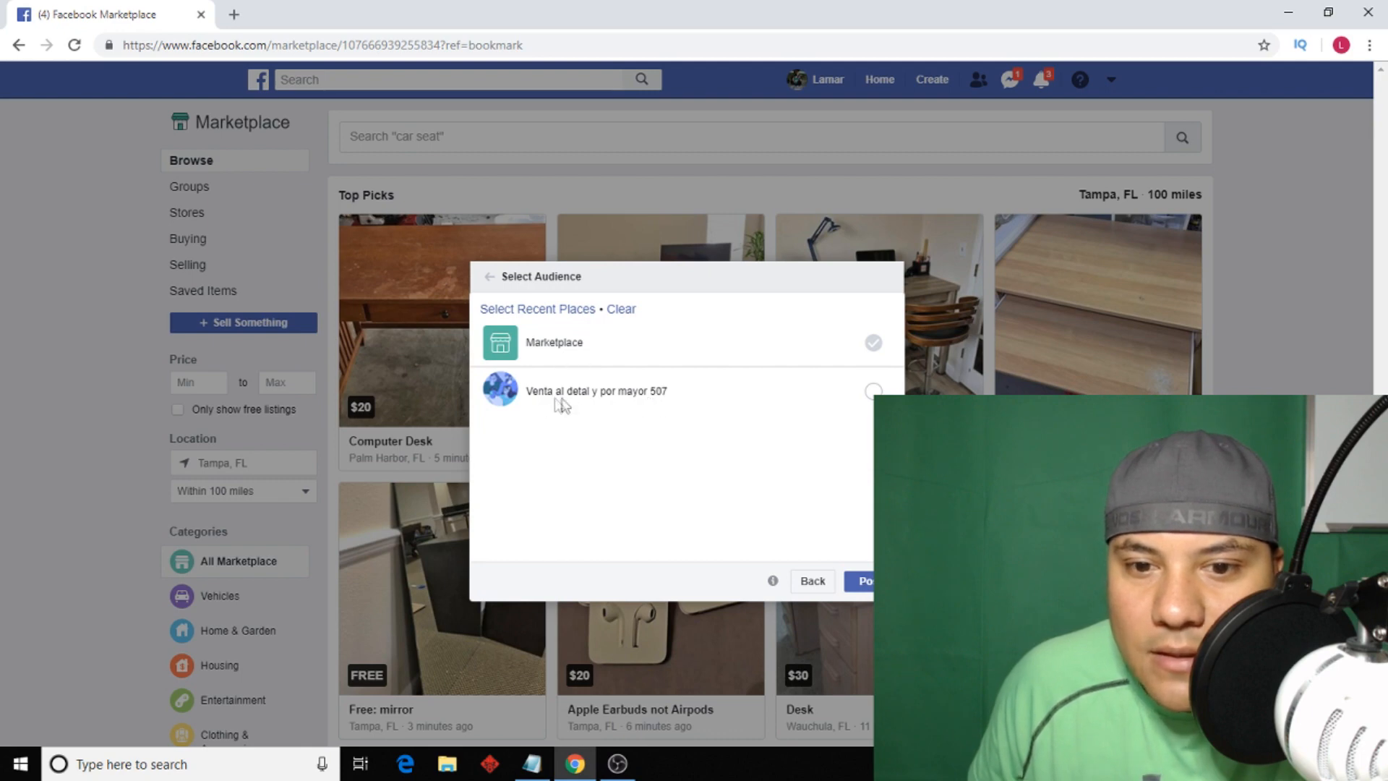
{"action": "mouse_move", "coordinate": [819, 361]}
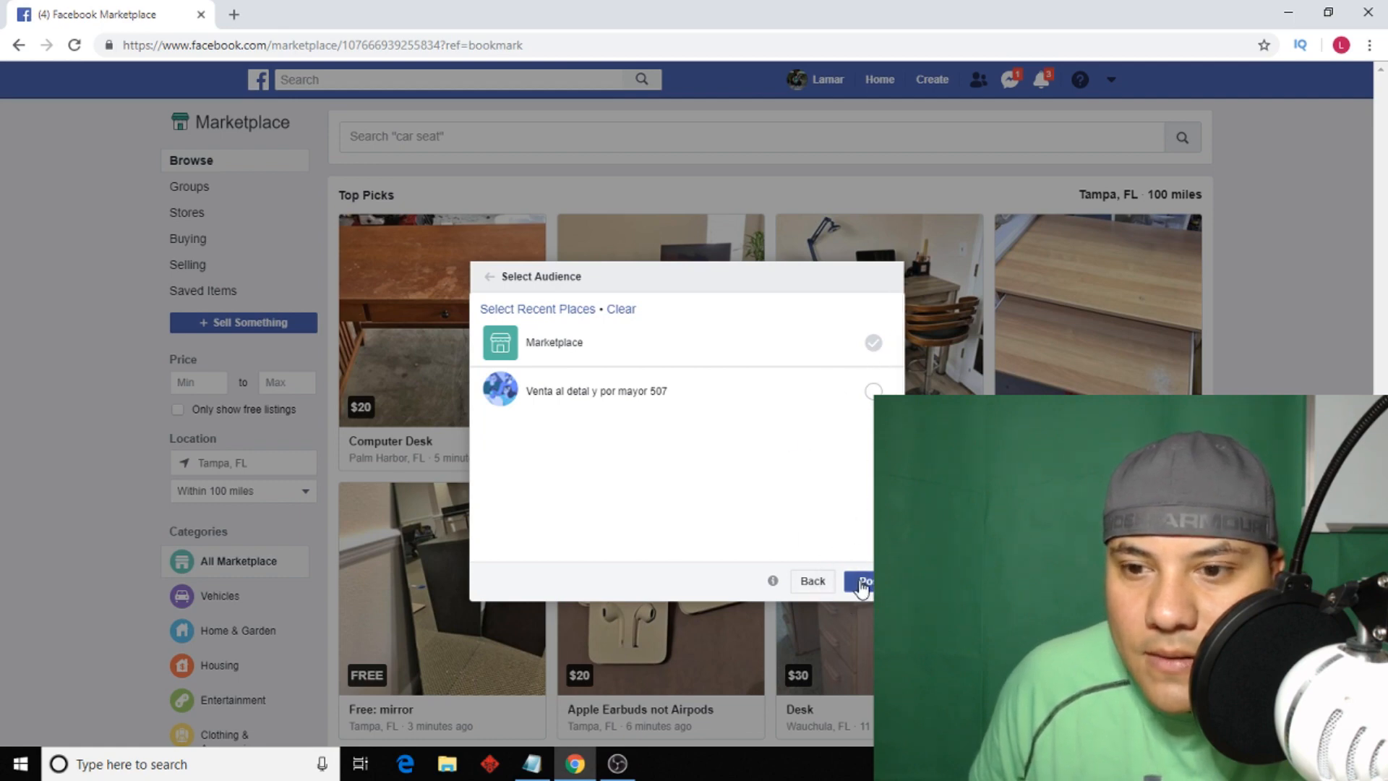
{"action": "left_click", "coordinate": [863, 581]}
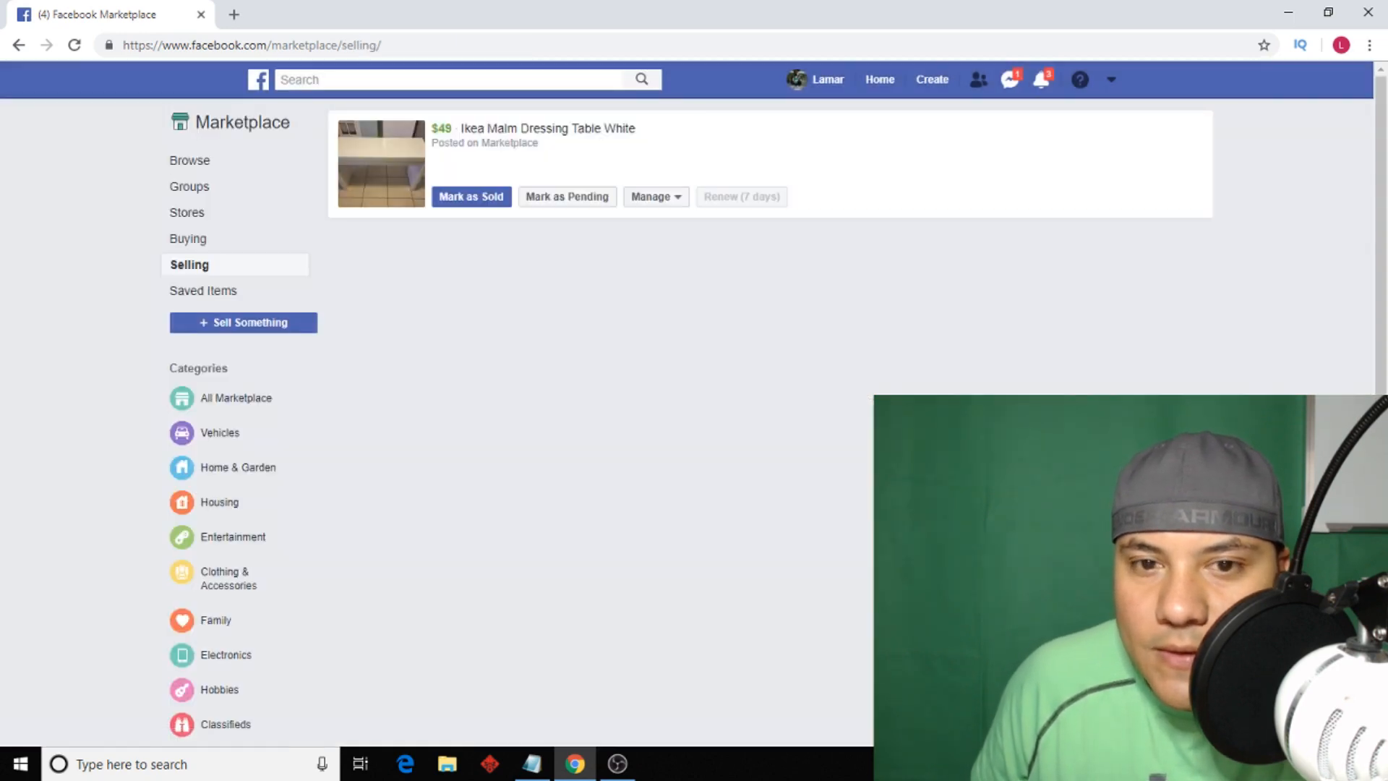
{"action": "mouse_move", "coordinate": [600, 169]}
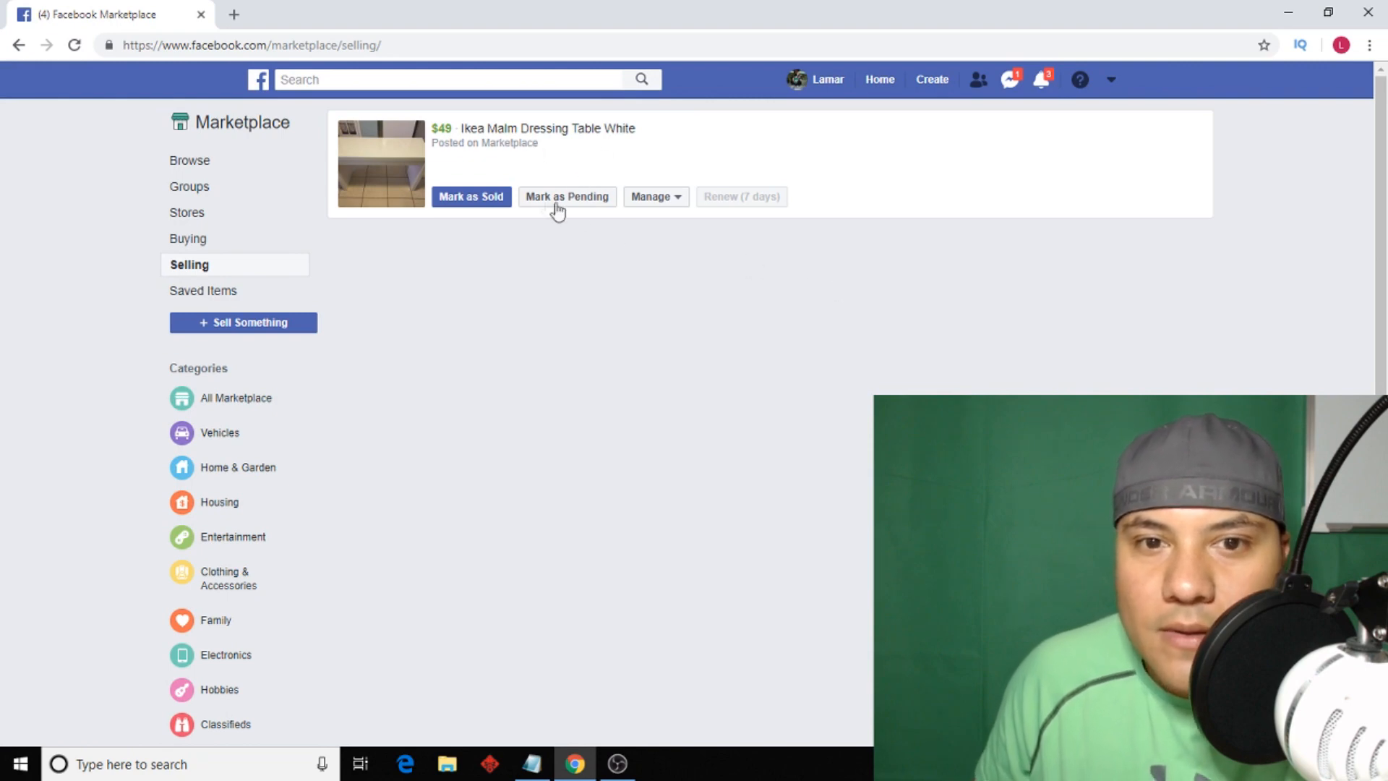
{"action": "mouse_move", "coordinate": [480, 152]}
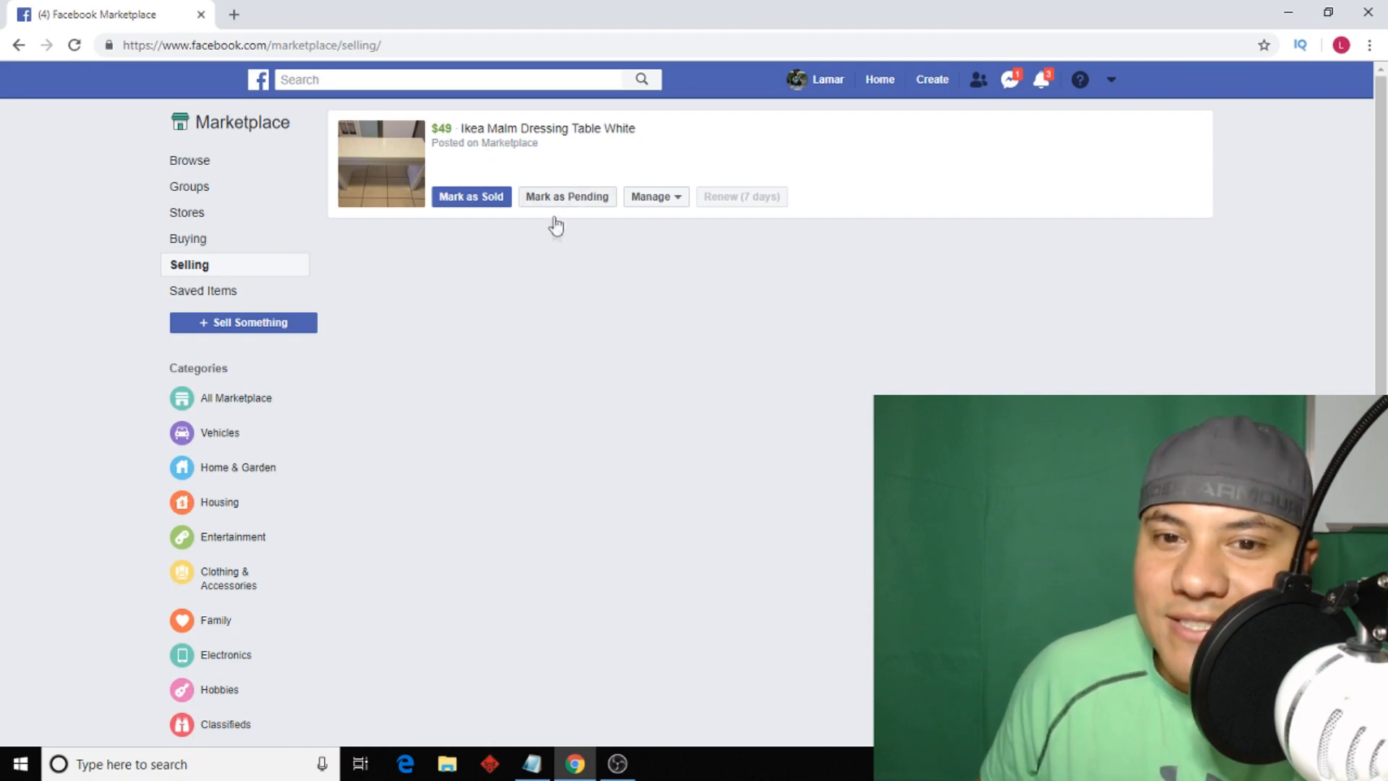
{"action": "mouse_move", "coordinate": [740, 197]}
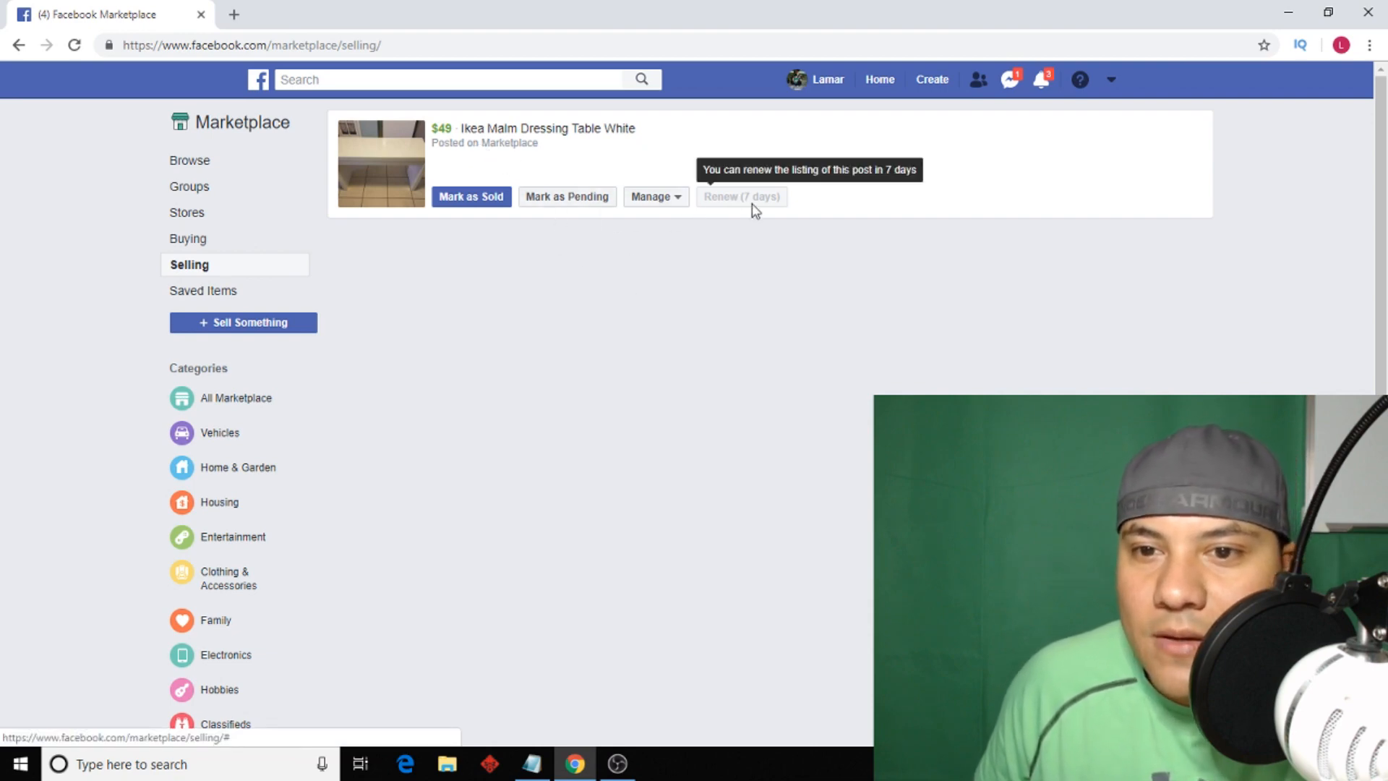
Check the Manage options and open the posted listing in the item photo viewer.
{"action": "left_click", "coordinate": [654, 197]}
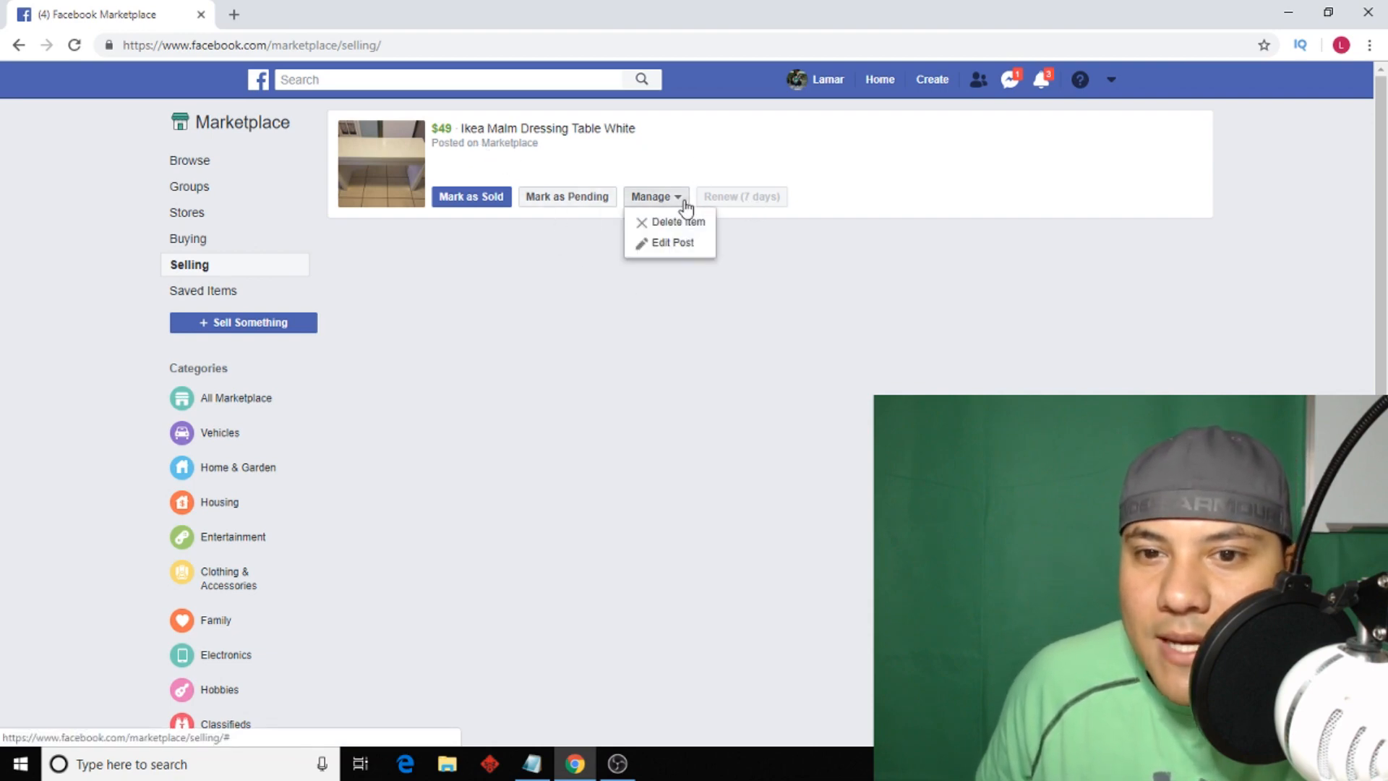
{"action": "left_click", "coordinate": [673, 243]}
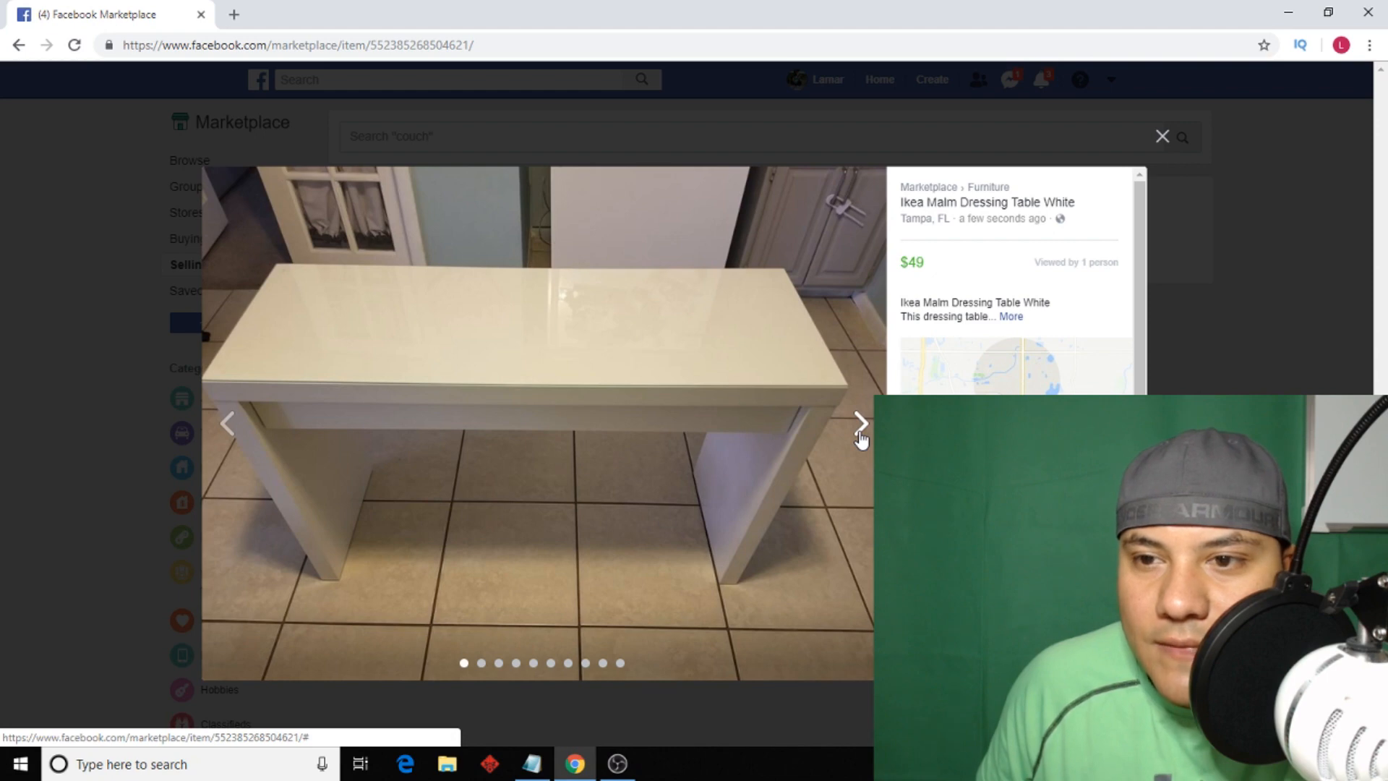
{"action": "left_click", "coordinate": [859, 424]}
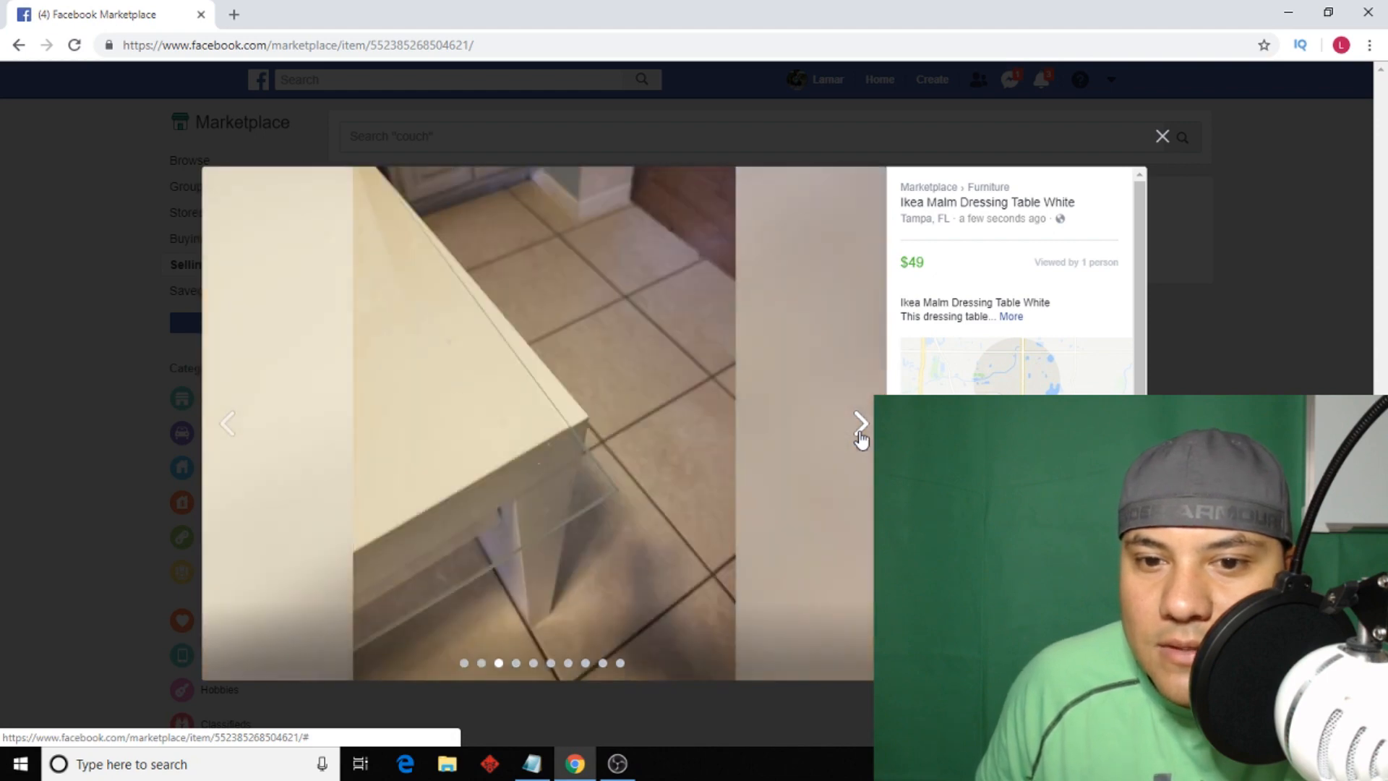
{"action": "left_click", "coordinate": [859, 424]}
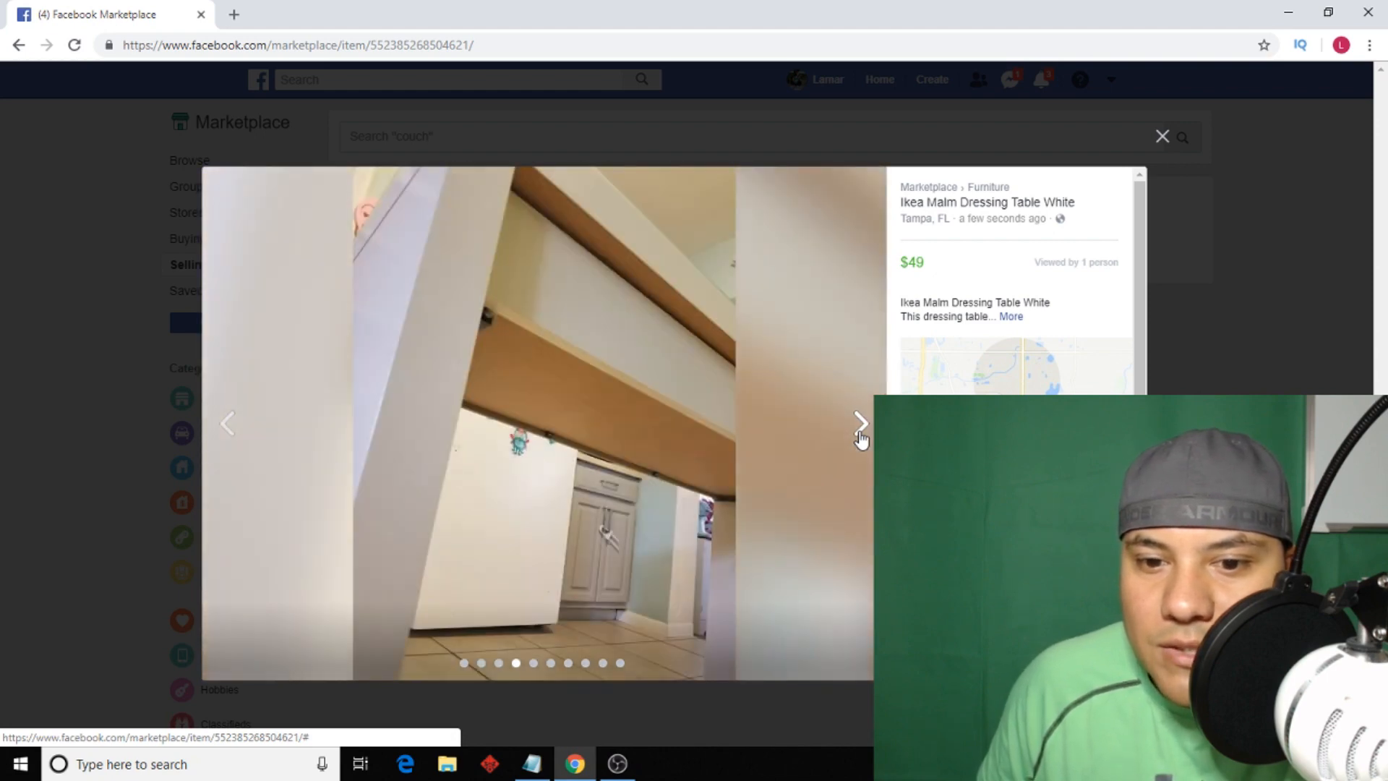
{"action": "left_click", "coordinate": [859, 424]}
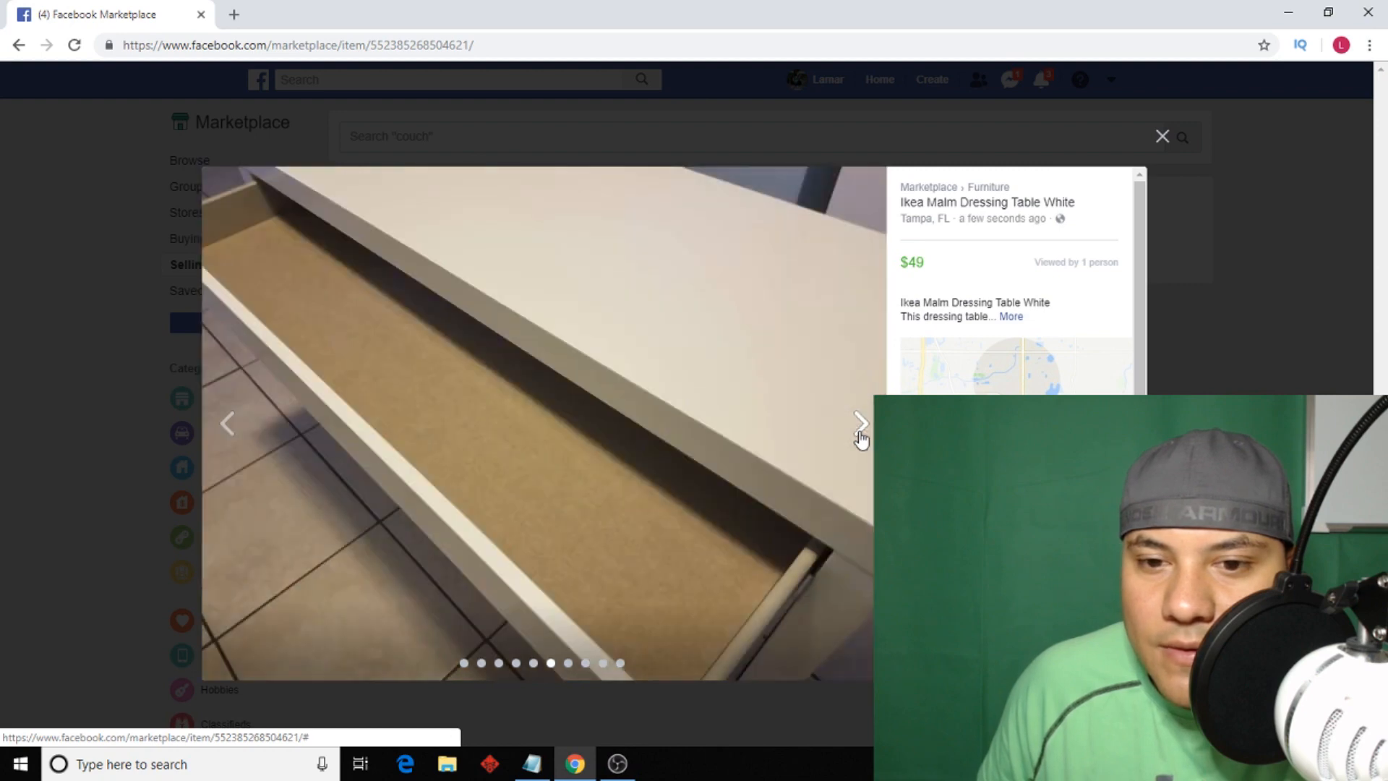
{"action": "left_click", "coordinate": [859, 424]}
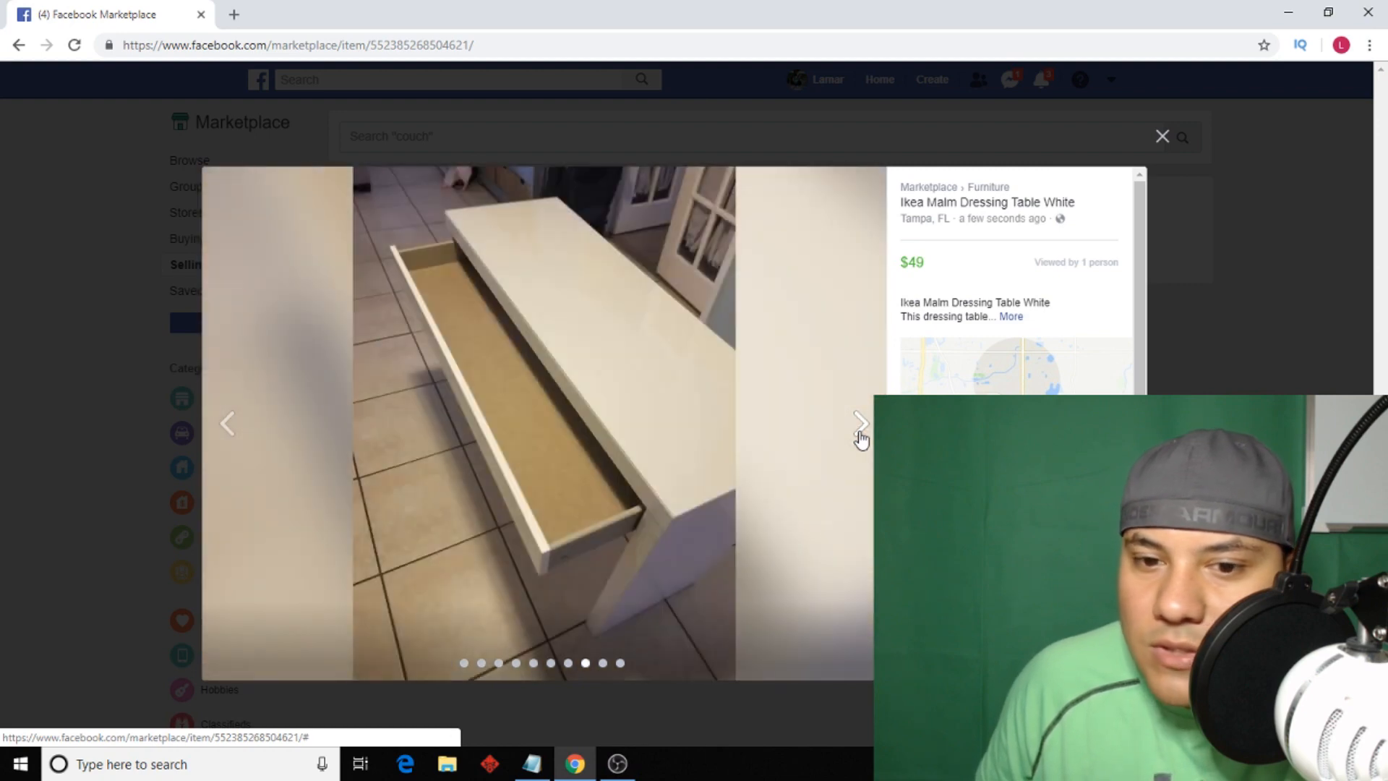
{"action": "left_click", "coordinate": [859, 424]}
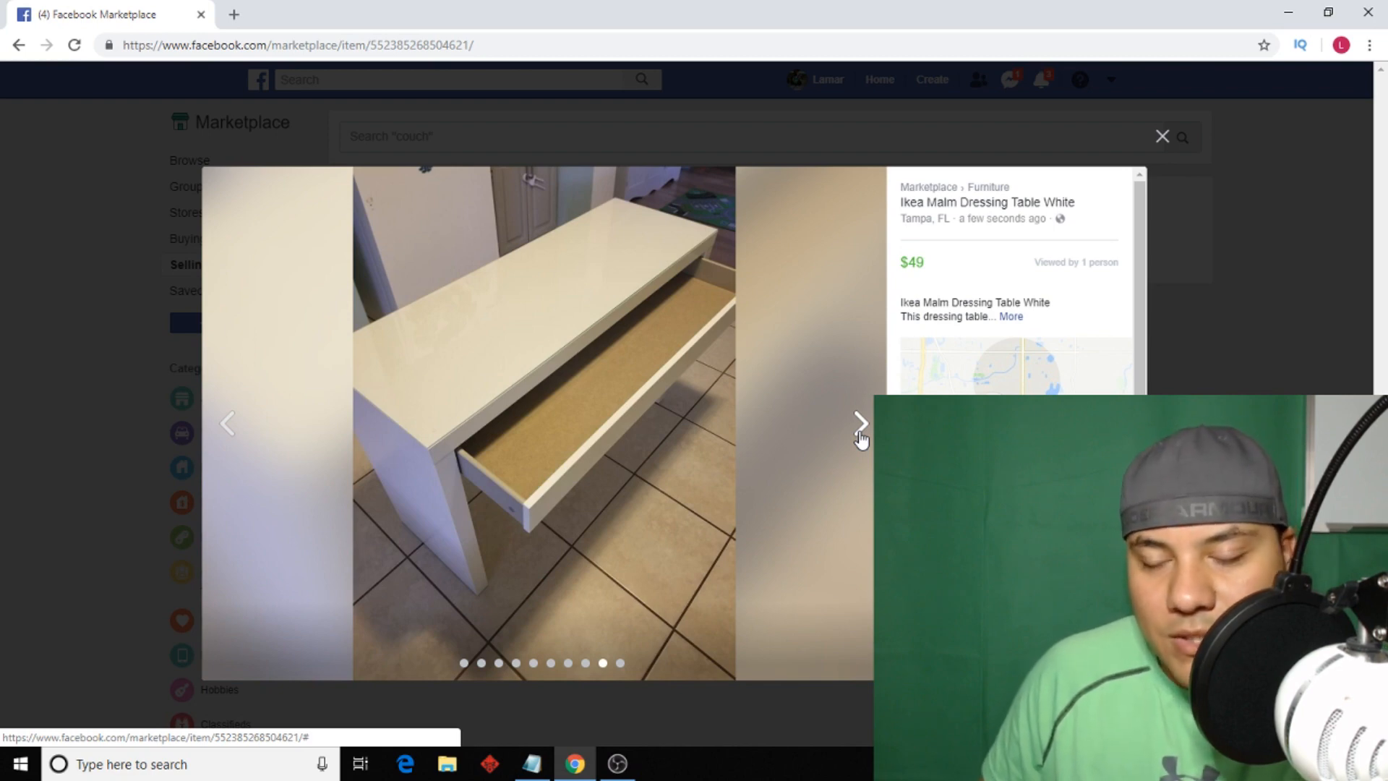
{"action": "left_click", "coordinate": [859, 424]}
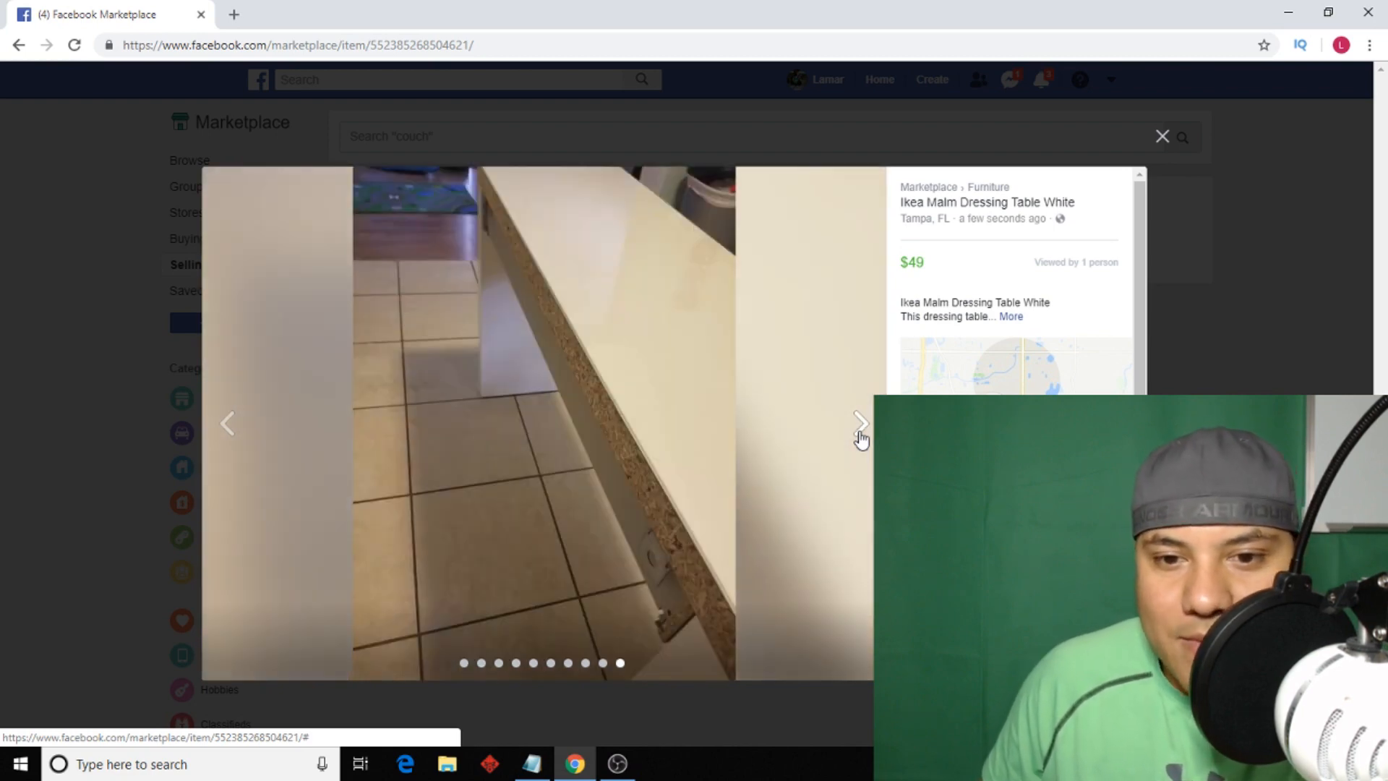
{"action": "left_click", "coordinate": [859, 424]}
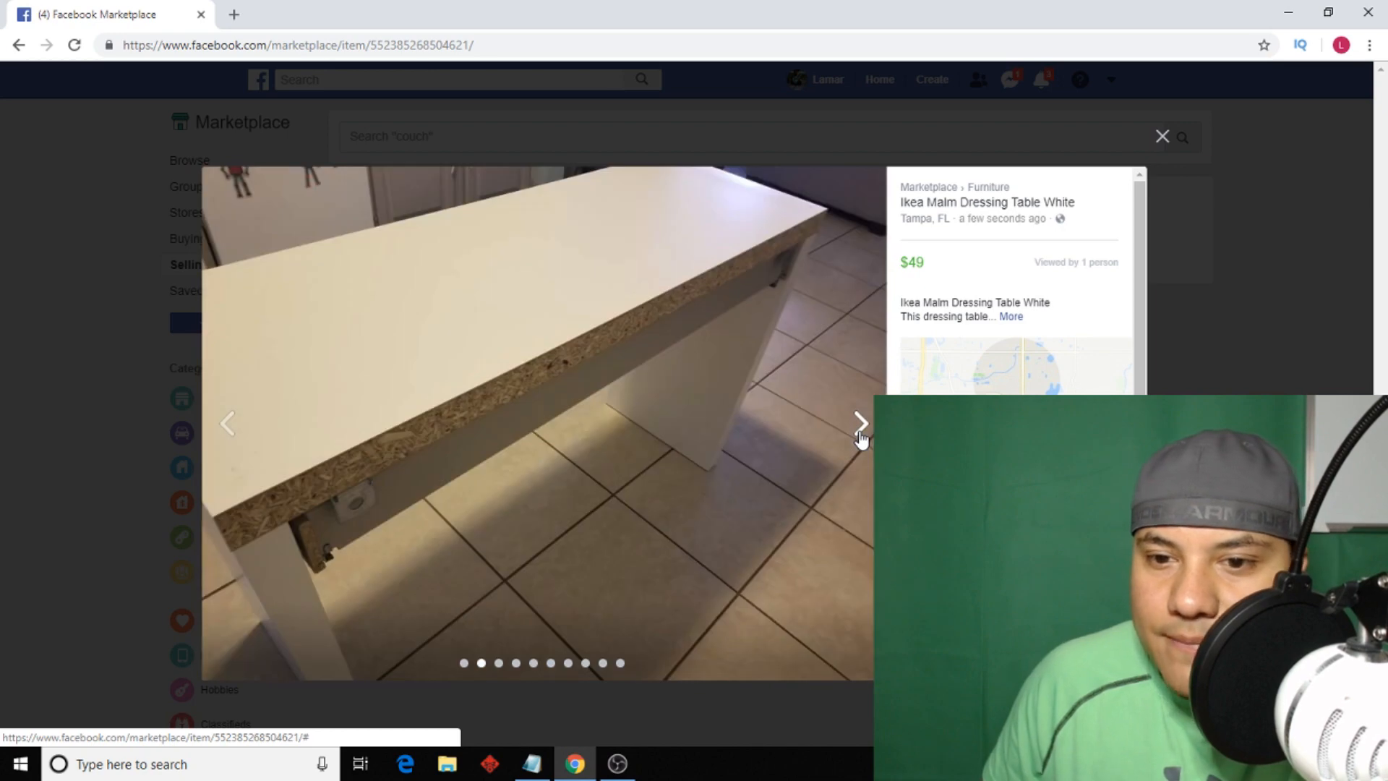
{"action": "left_click", "coordinate": [859, 423]}
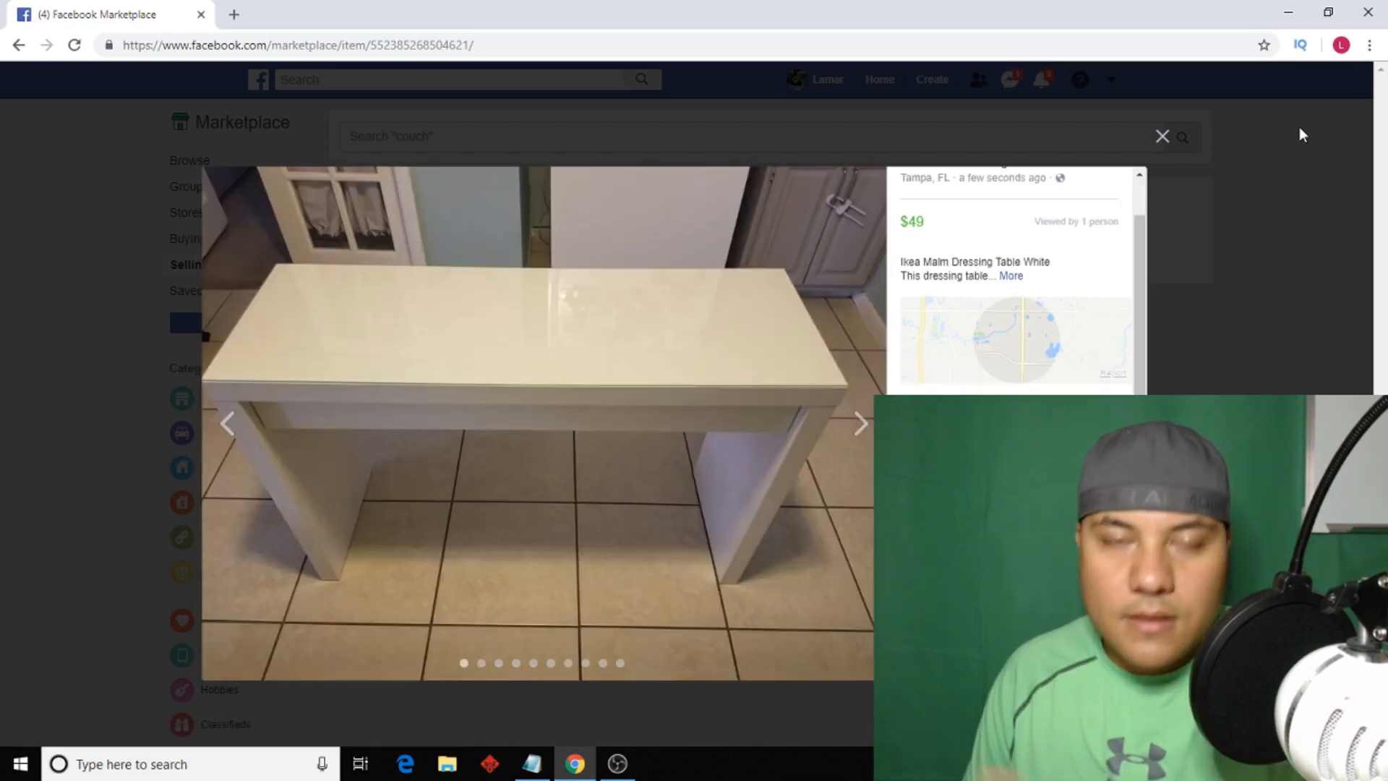